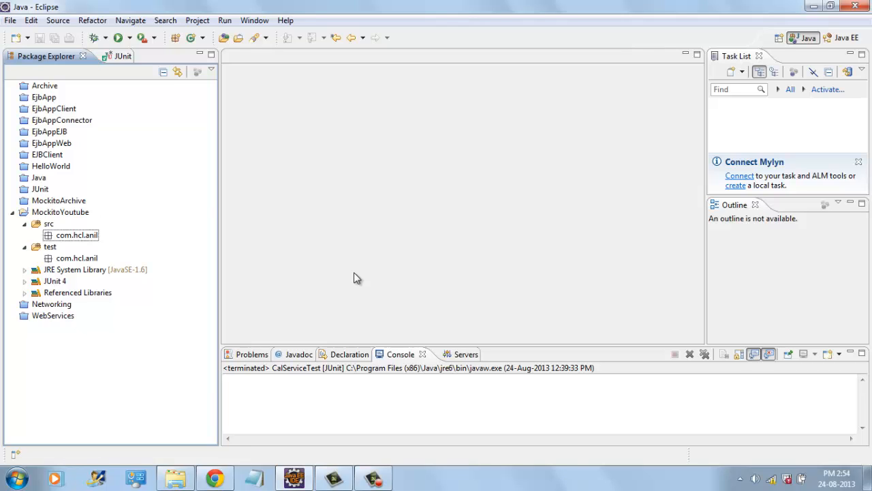
- Start a new Java interface named ICalculator in the com.hcl.anil package under src
right_click(77, 235)
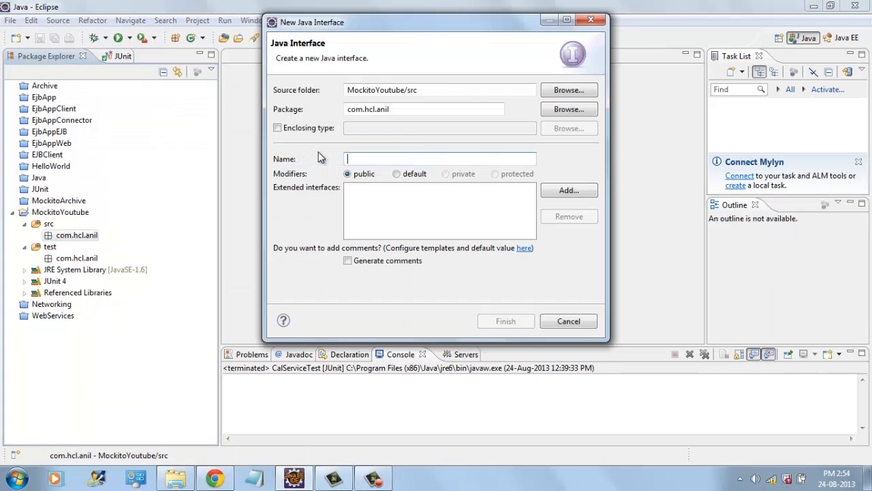
text(ICal)
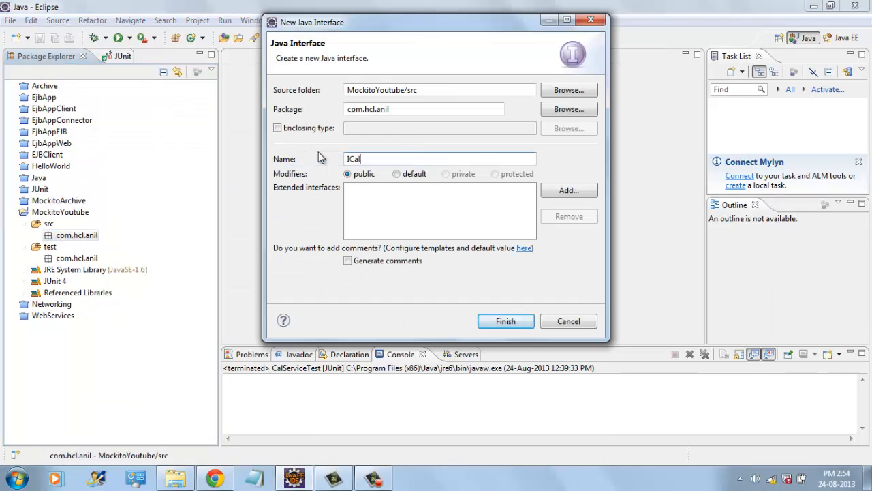
text(culat)
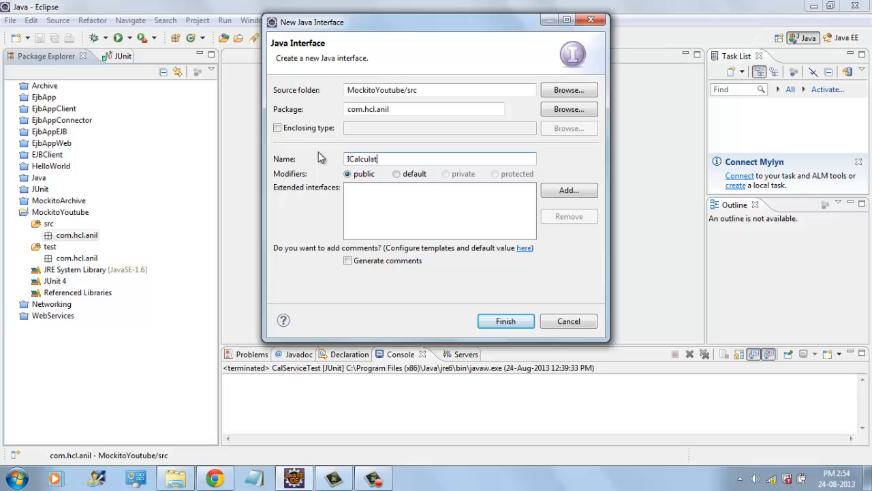
- Declare public int add(int x, int y) in ICalculator, then begin a new class in com.hcl.anil
click(506, 321)
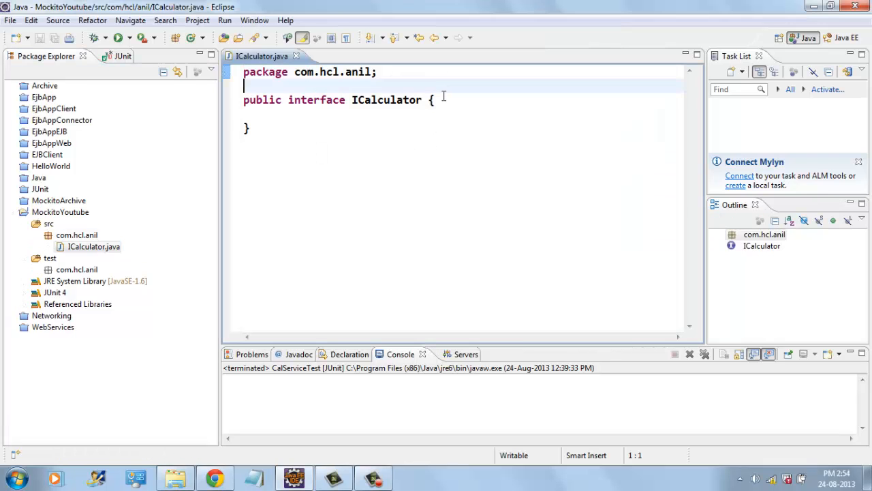
text(public int)
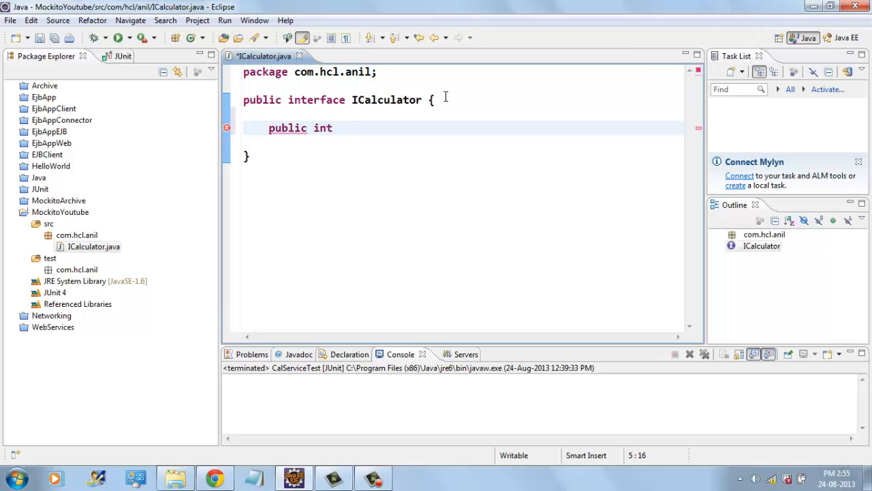
text(add(int x, in)
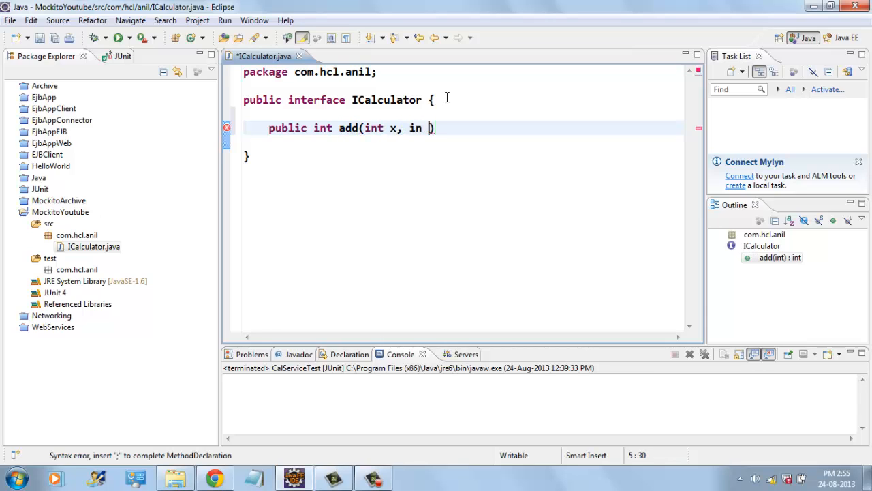
text(t y))
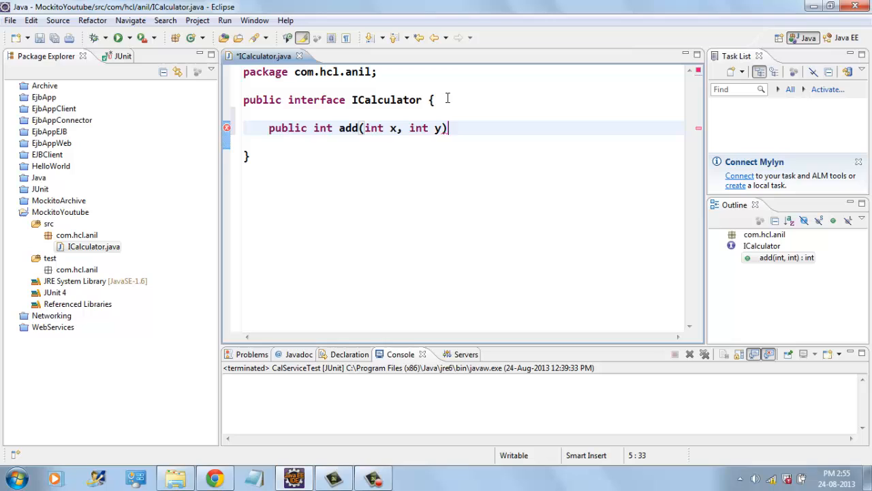
text({)
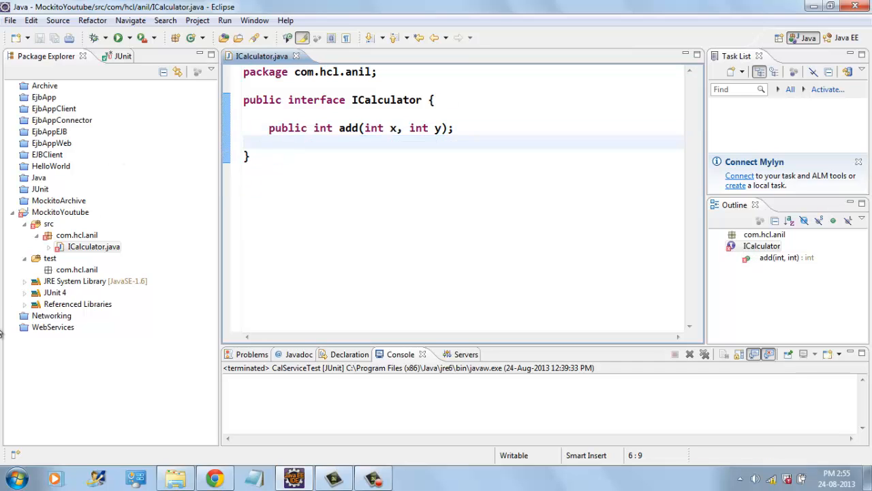
right_click(77, 235)
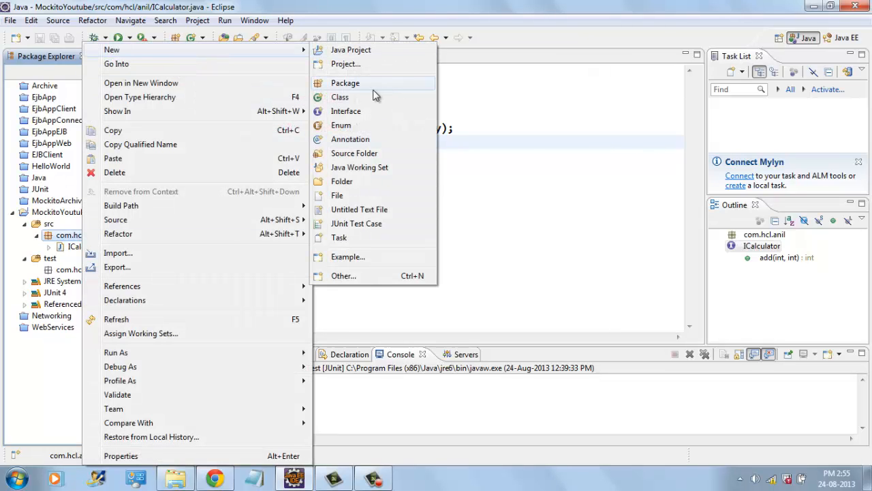
click(339, 96)
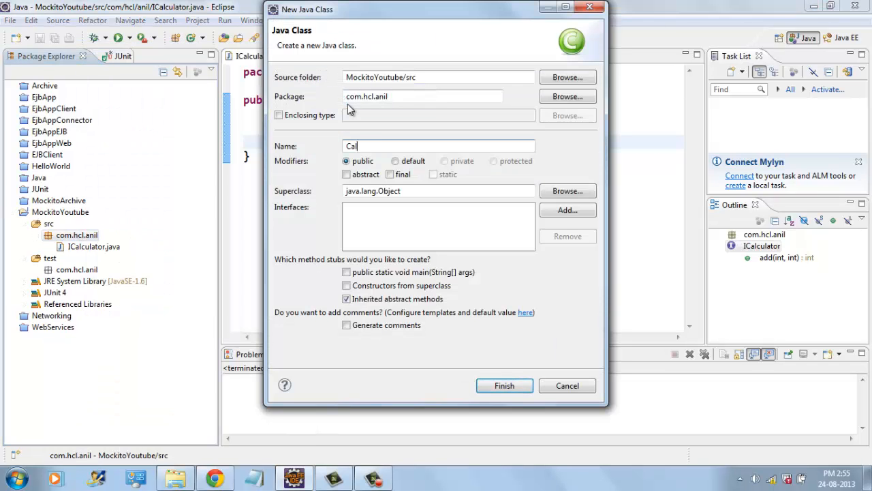
- Create CalService and write the public int addTwoNumbers(int x, int y) method signature
click(505, 385)
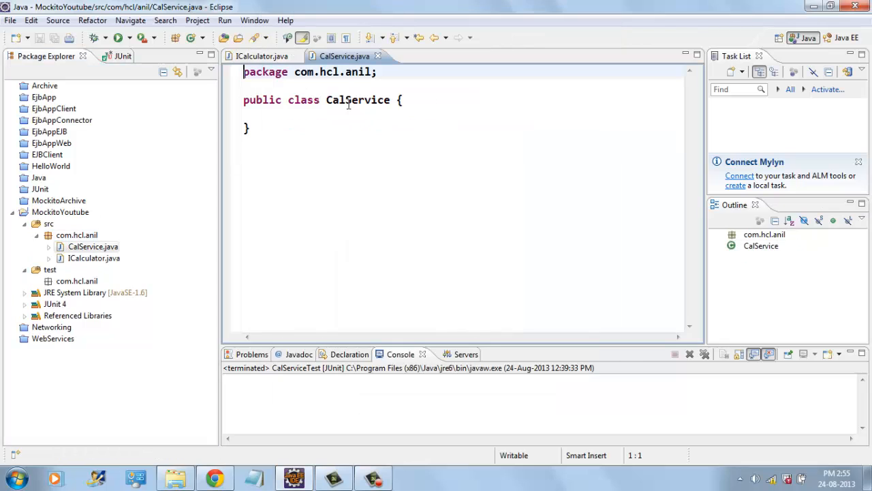
click(269, 128)
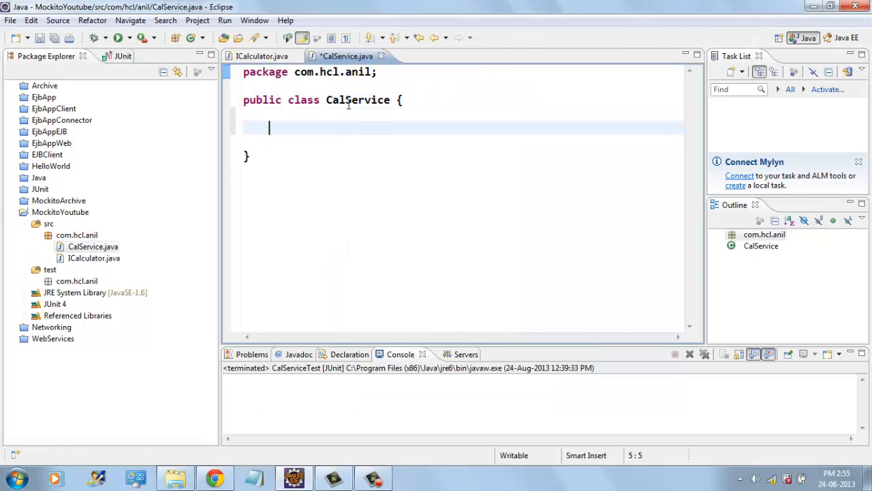
text(public int)
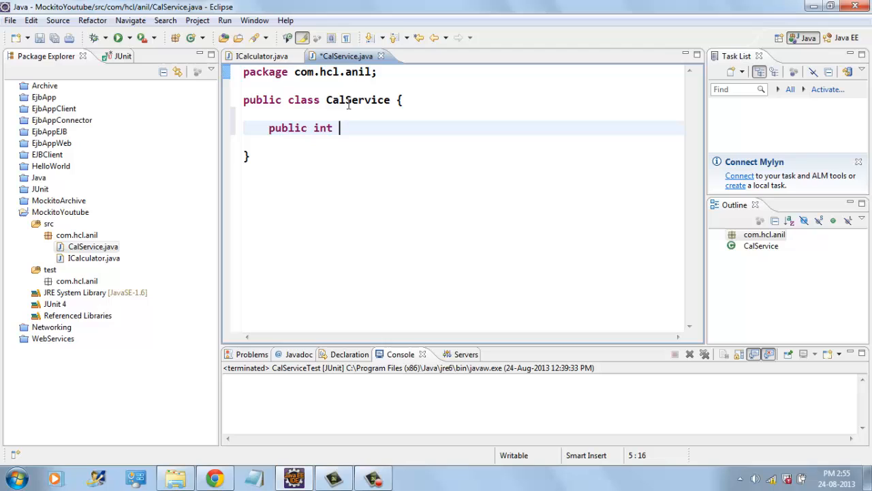
text(addTw)
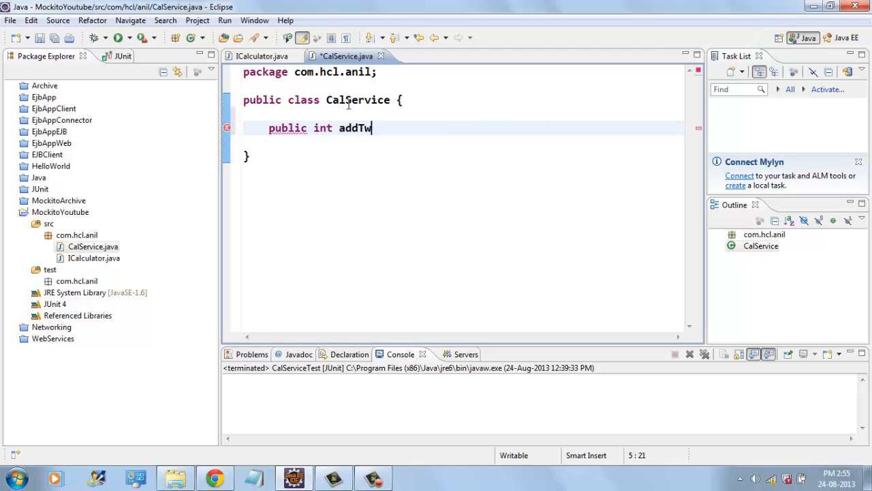
text(oNum)
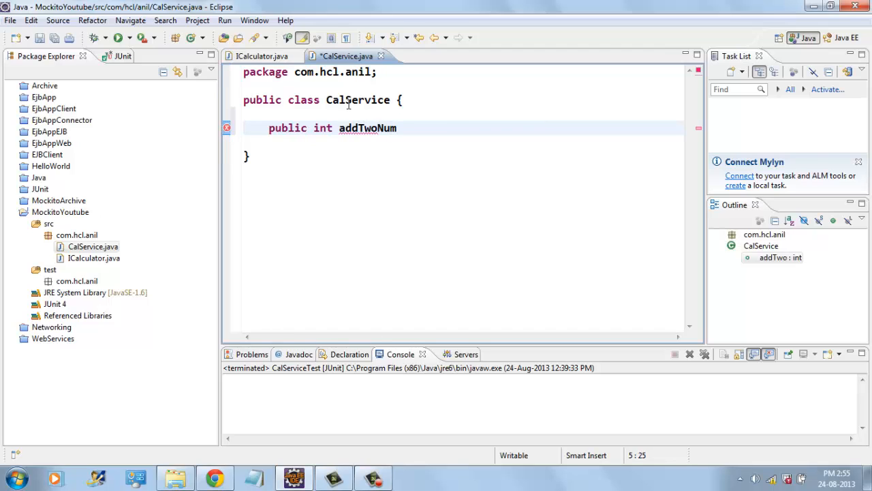
text(bers())
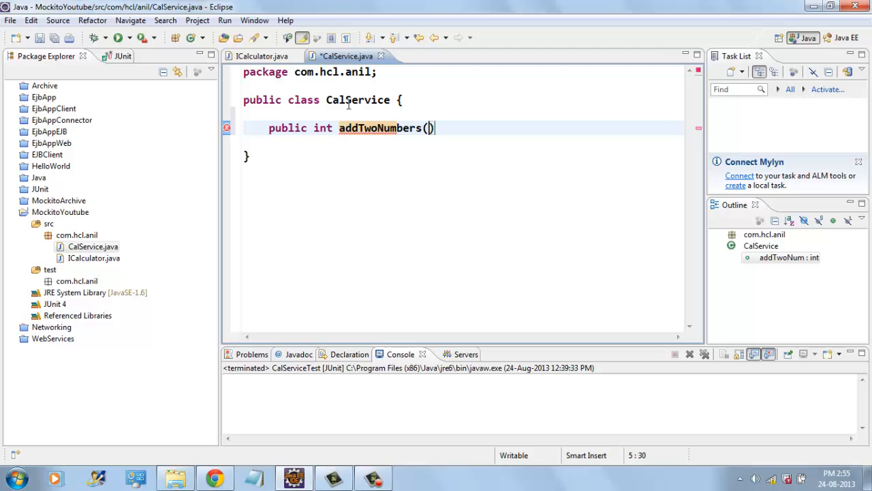
text(int x,int)
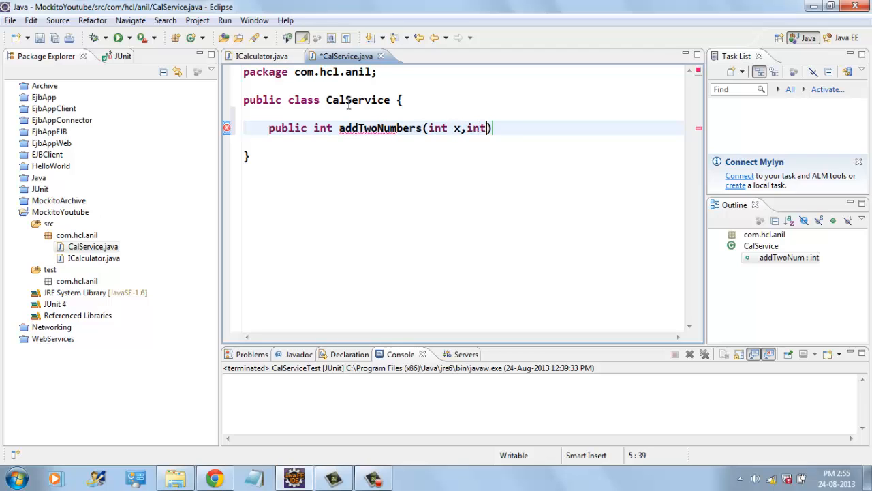
text(y)
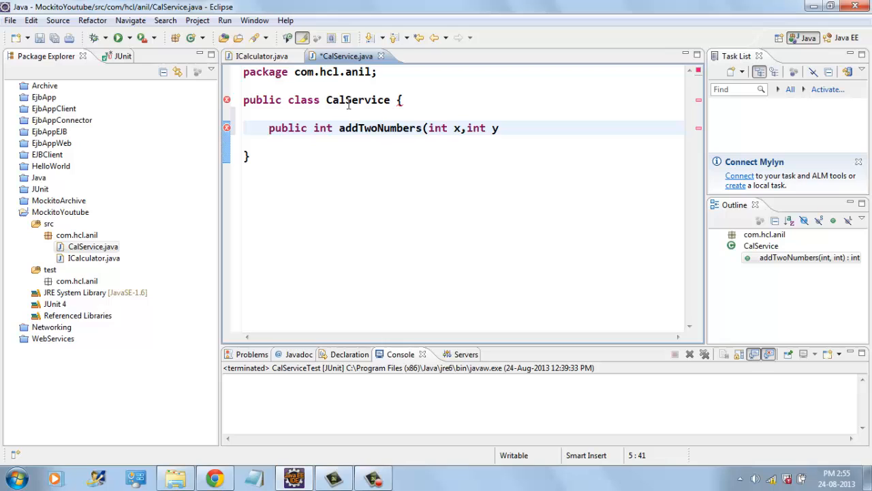
text(){)
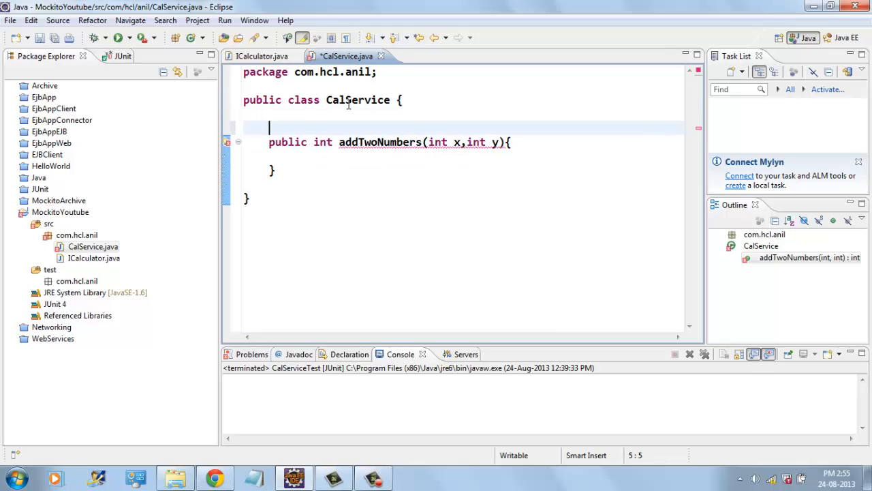
- Add an ICalculator cal field and make addTwoNumbers return cal.add(x, y)
click(294, 155)
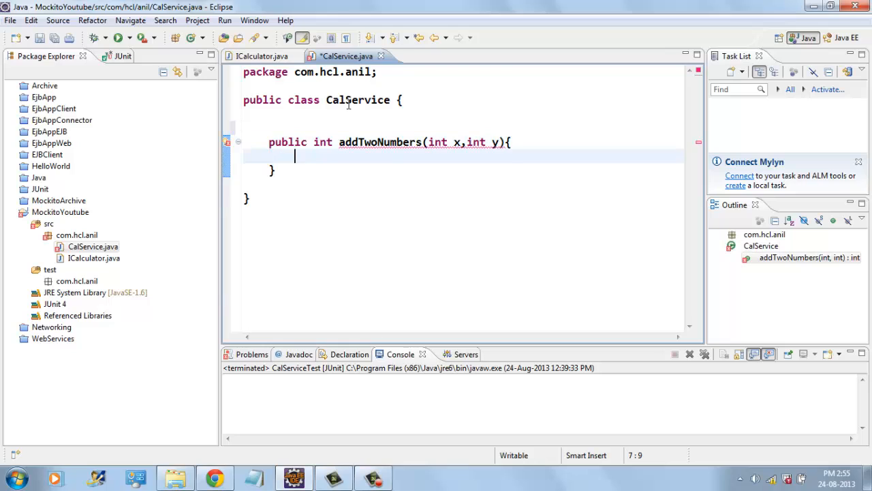
text(ICal)
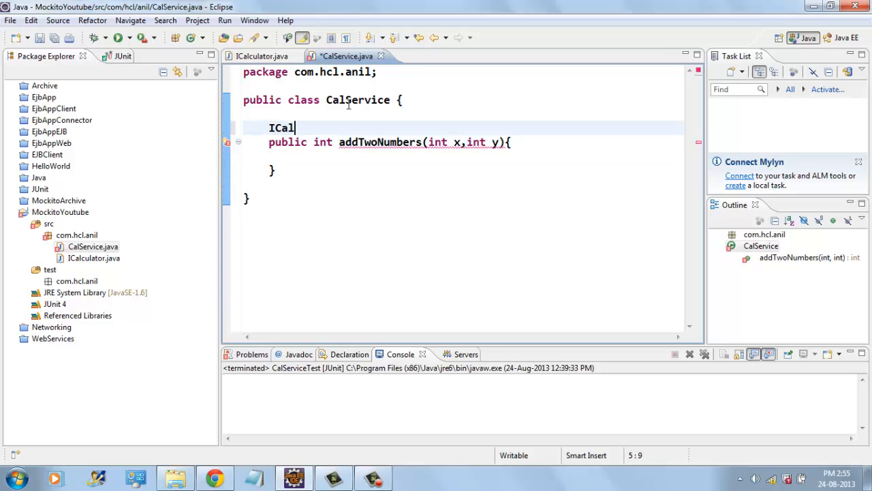
text(culator cal;)
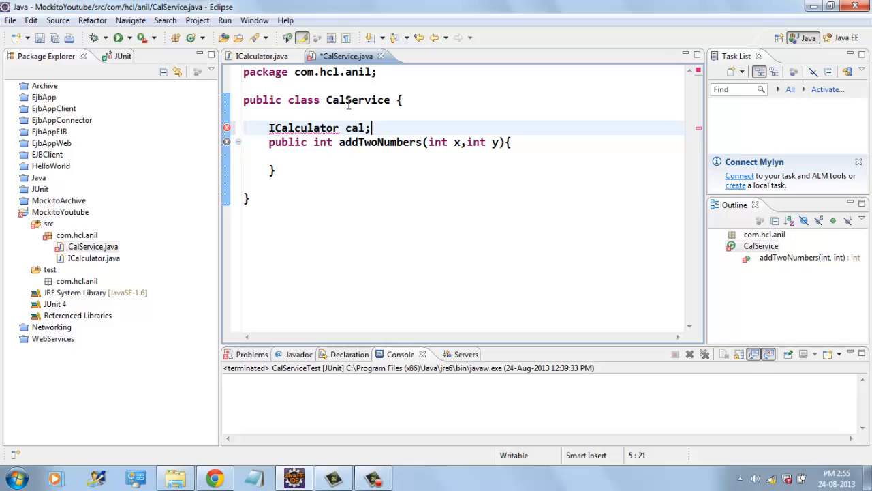
text(c)
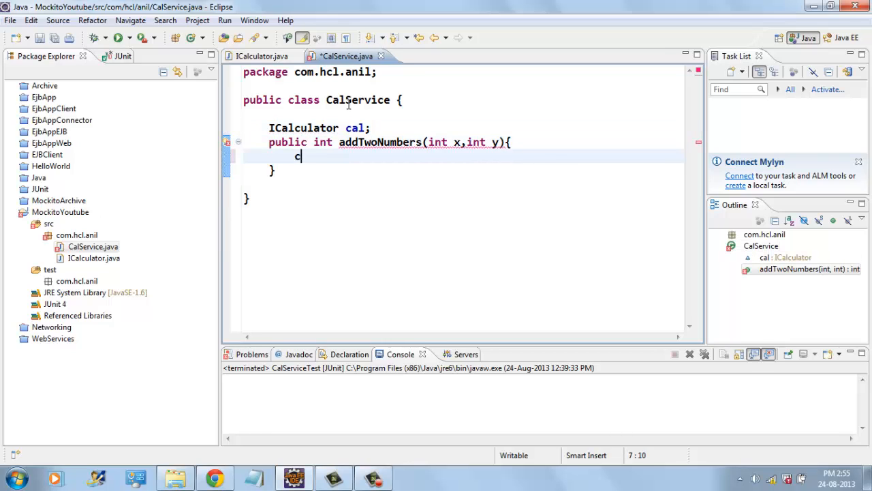
text(al.a)
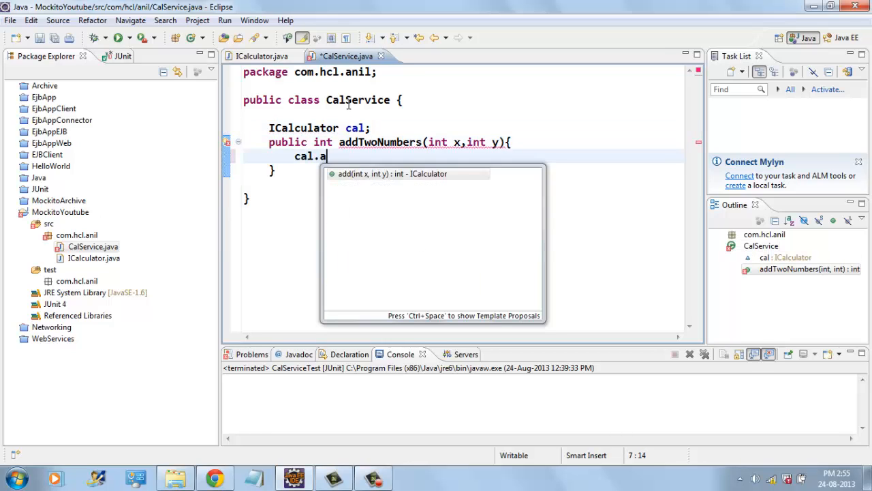
click(391, 173)
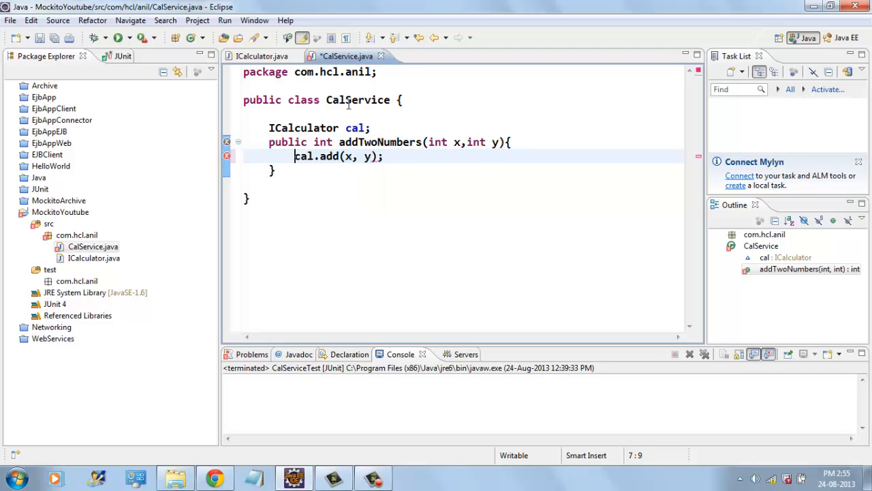
text(return)
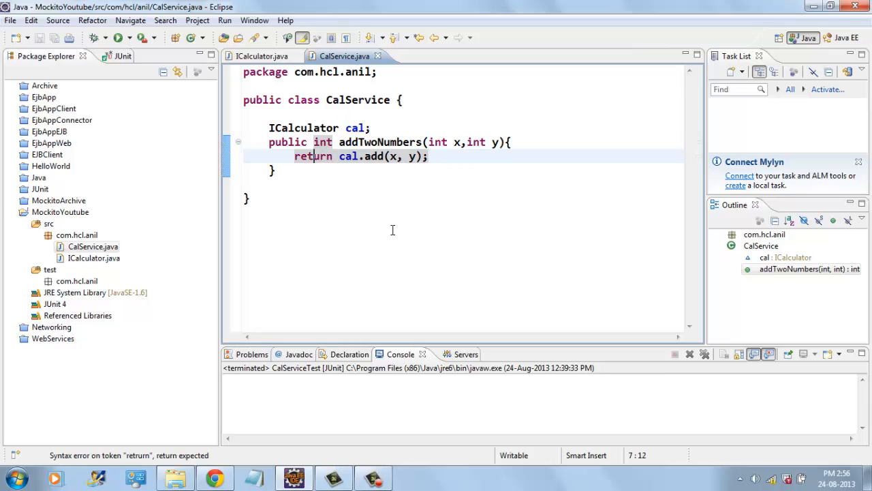
- Create the CalServiceTest class in the test folder's com.hcl.anil package
right_click(76, 281)
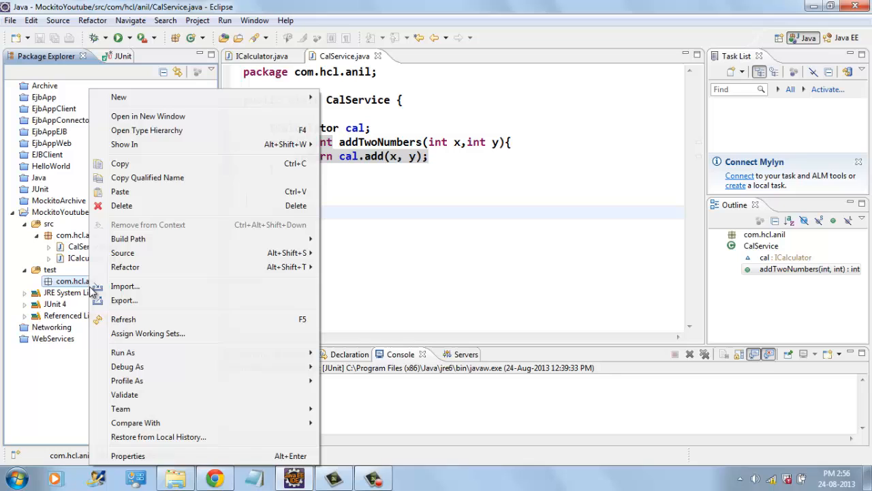
click(119, 97)
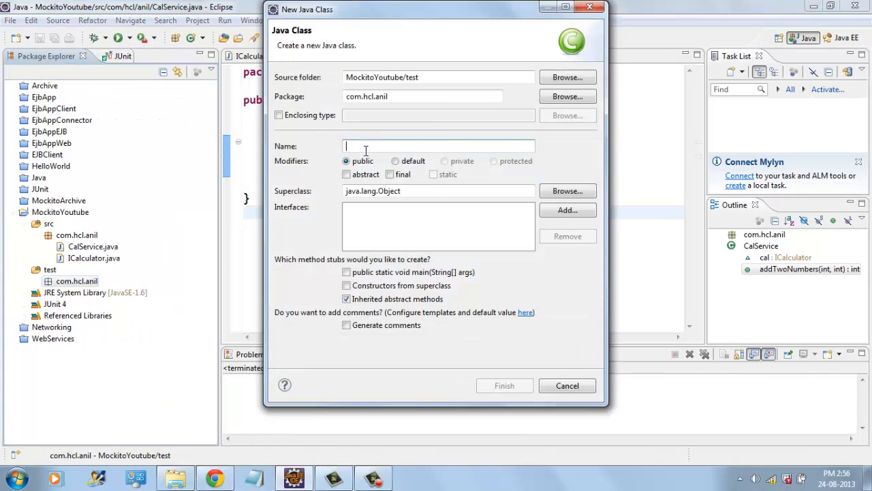
text(CA)
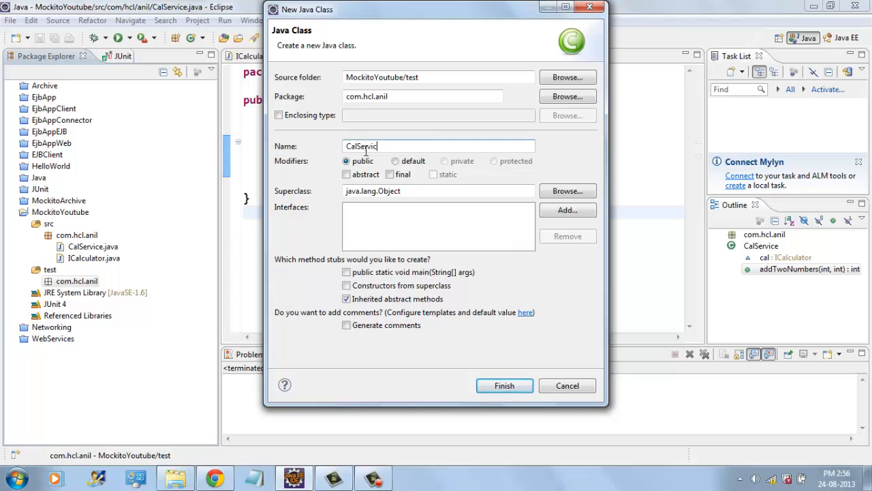
click(504, 385)
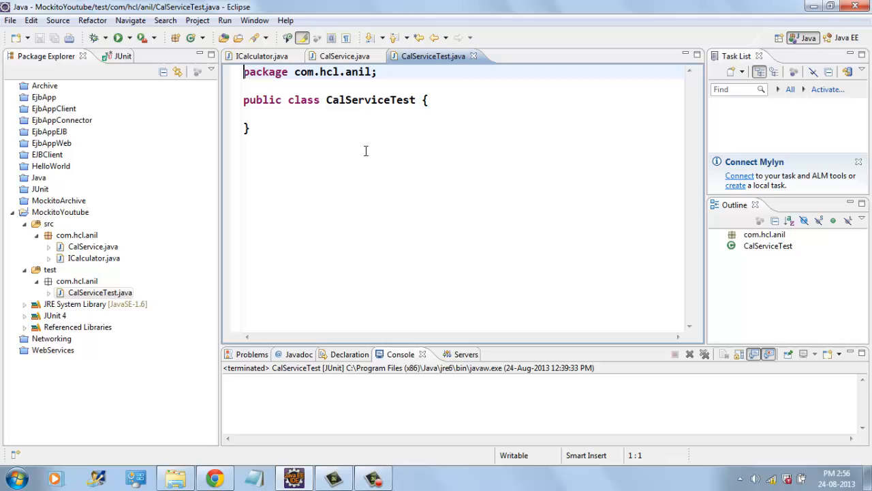
text(@Test)
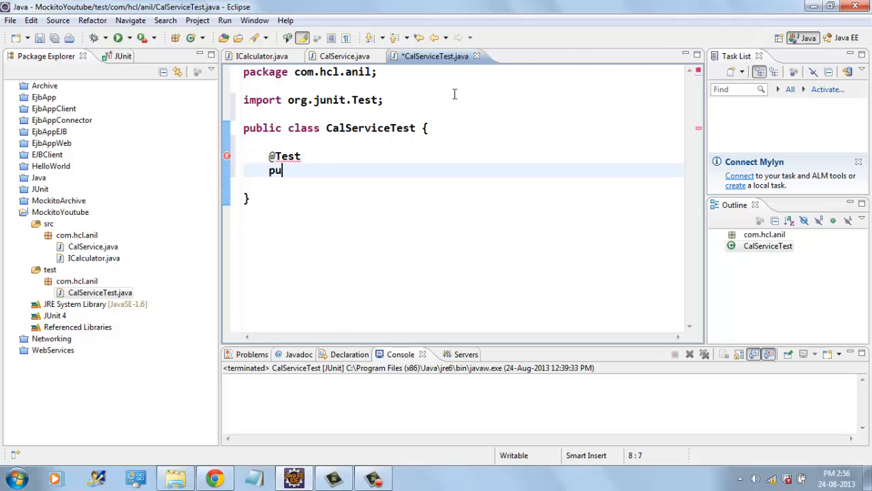
text(blic void)
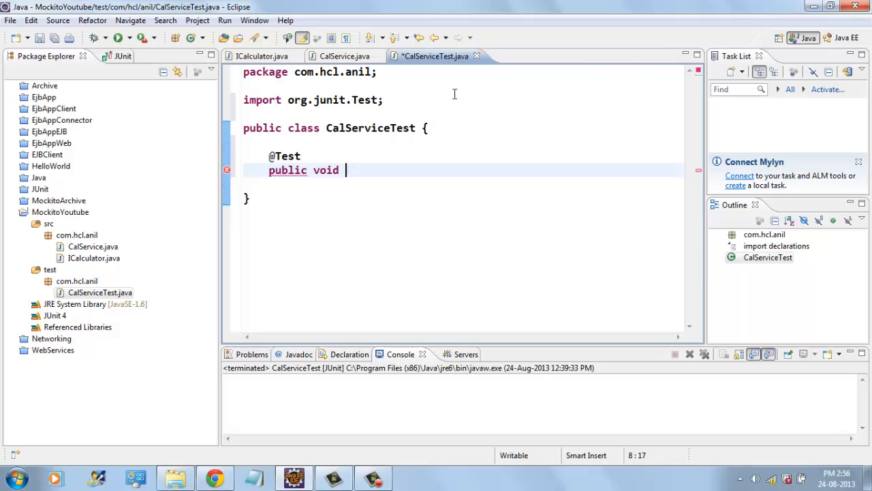
text(test)
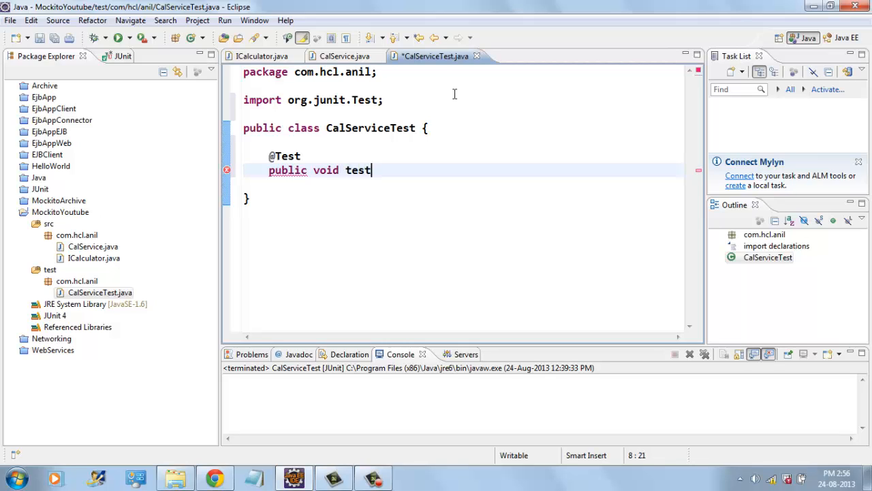
text(AddT)
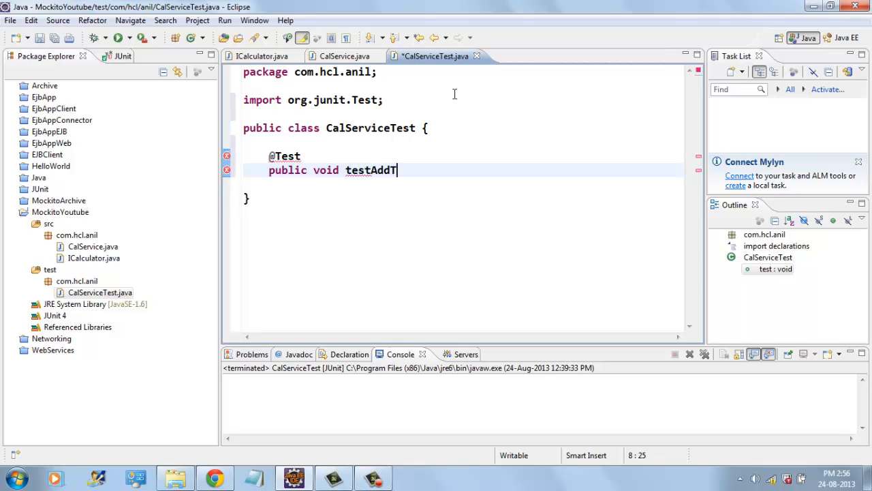
text(woNumbers(int)
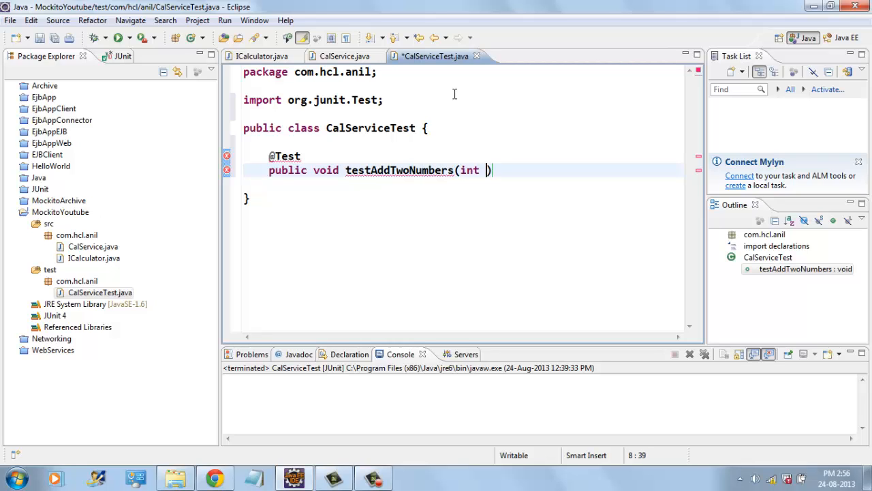
text(x,)
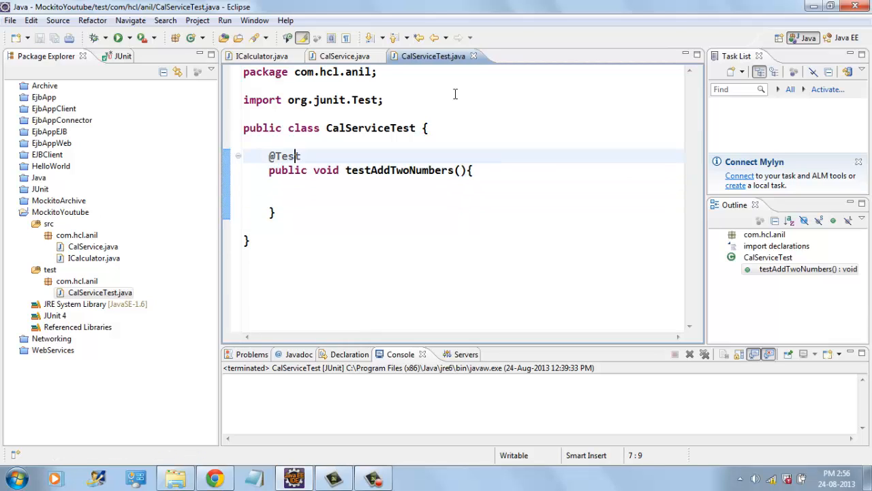
text(@be)
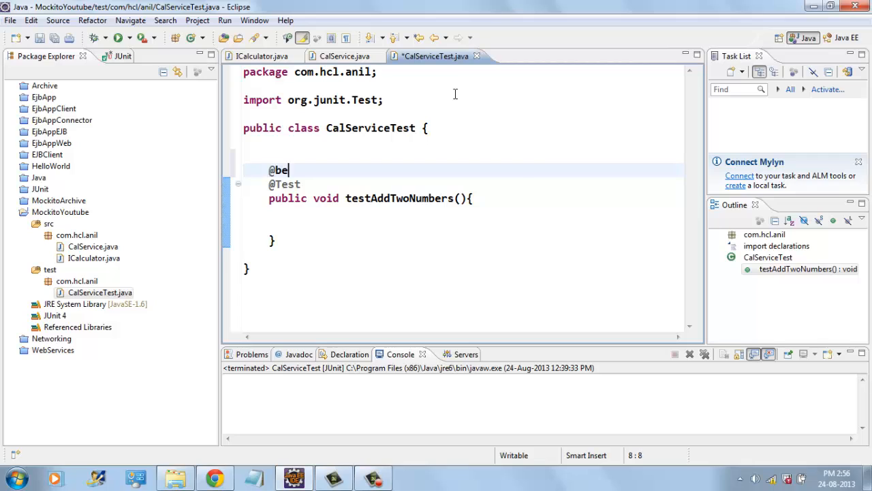
text(Before)
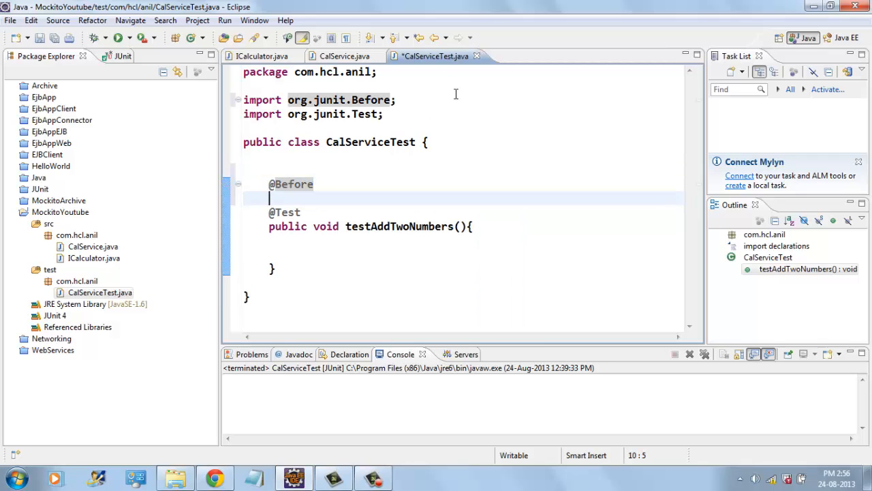
text(public vo)
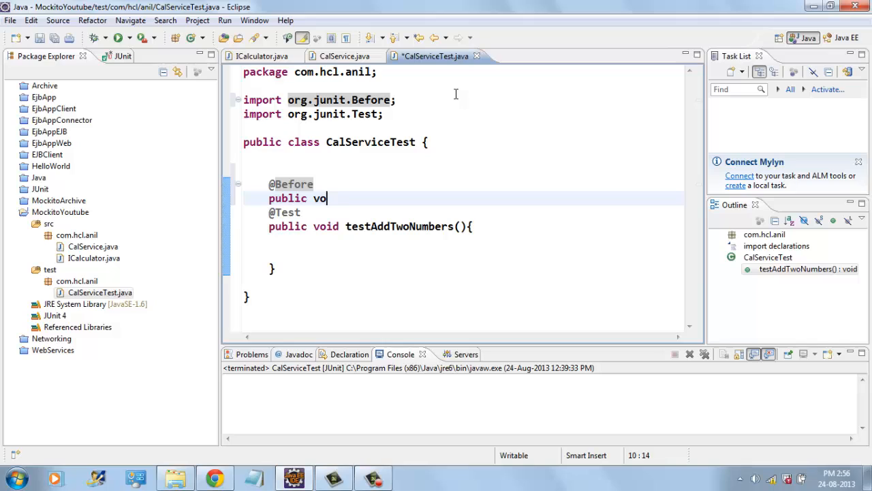
text(id se)
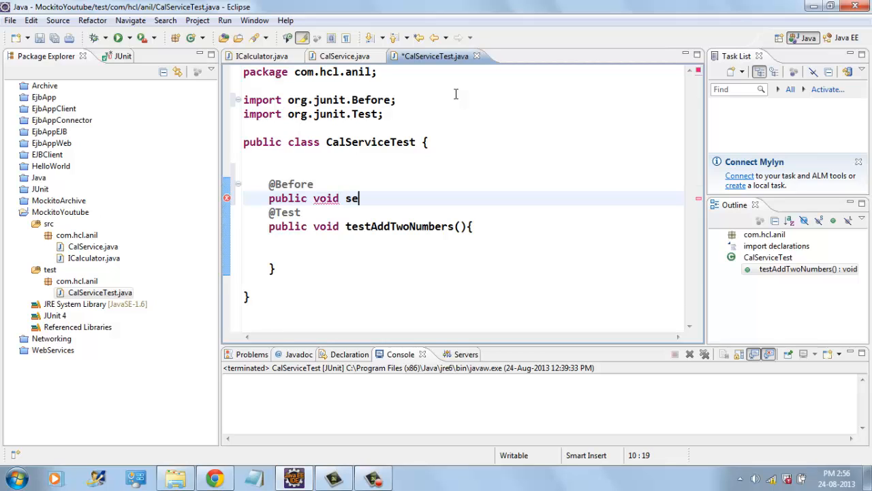
text(tup)
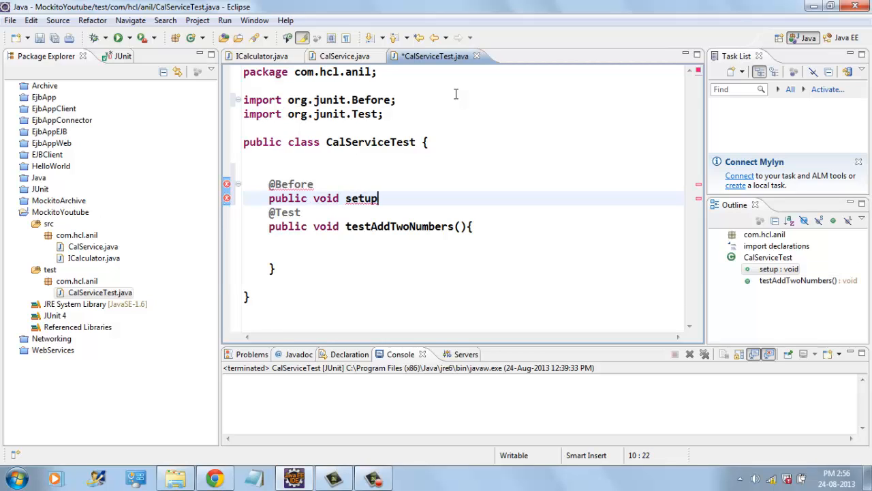
text((){)
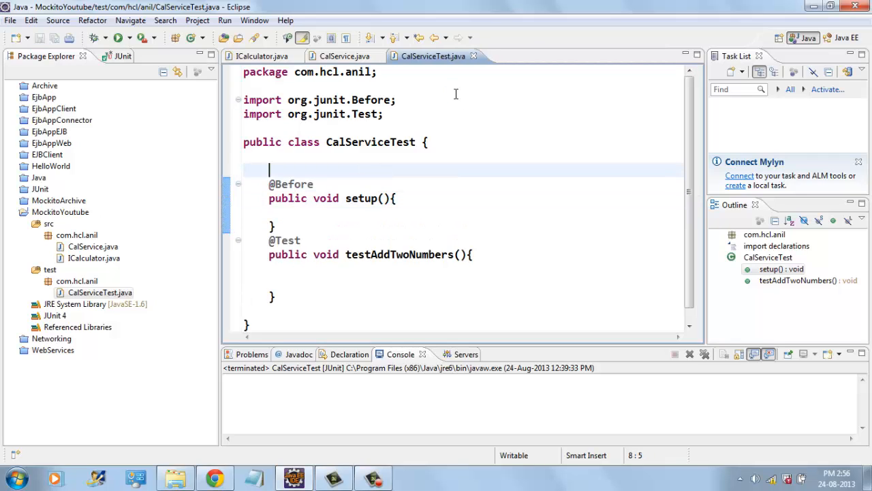
- Declare a CalService calService field in the test class
text(ICal)
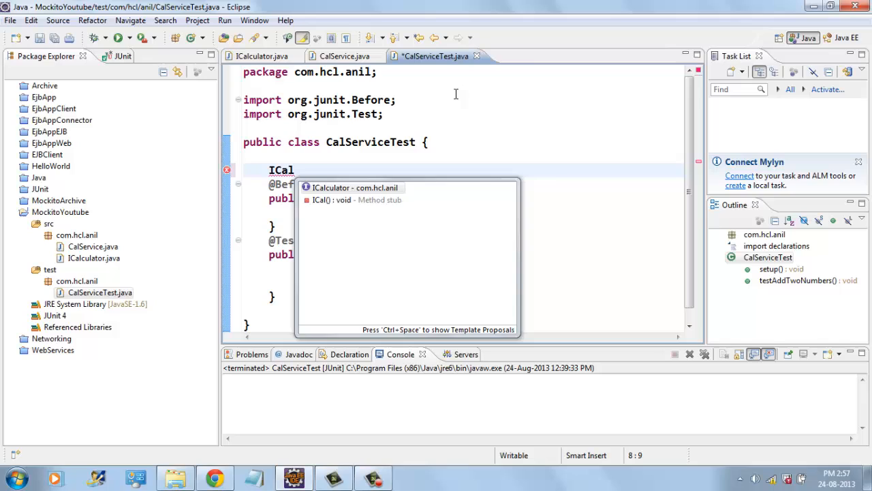
click(354, 188)
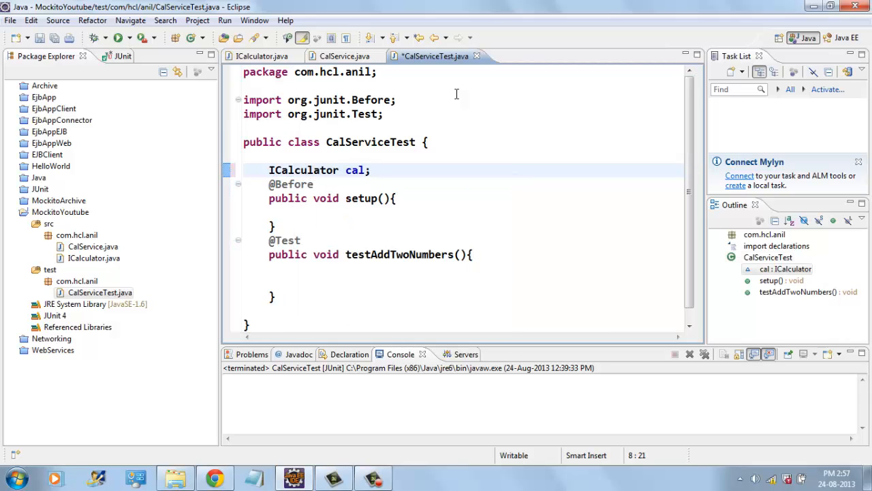
text(CalSe)
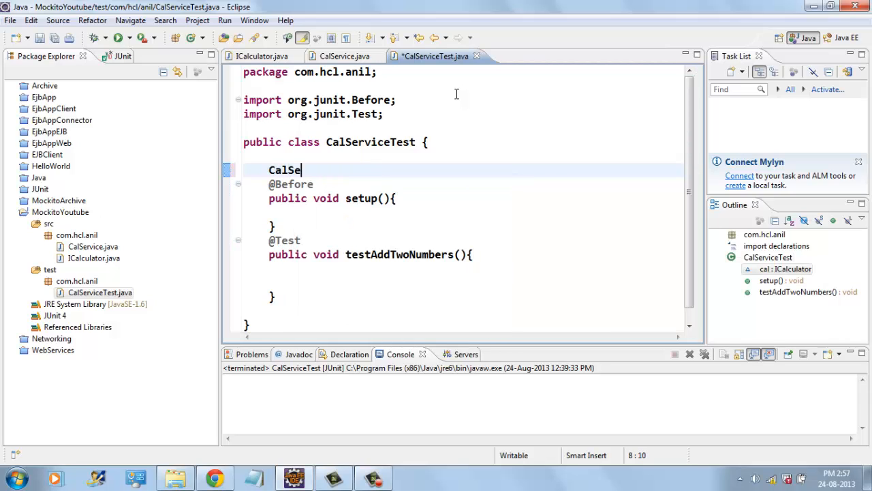
text(rvice)
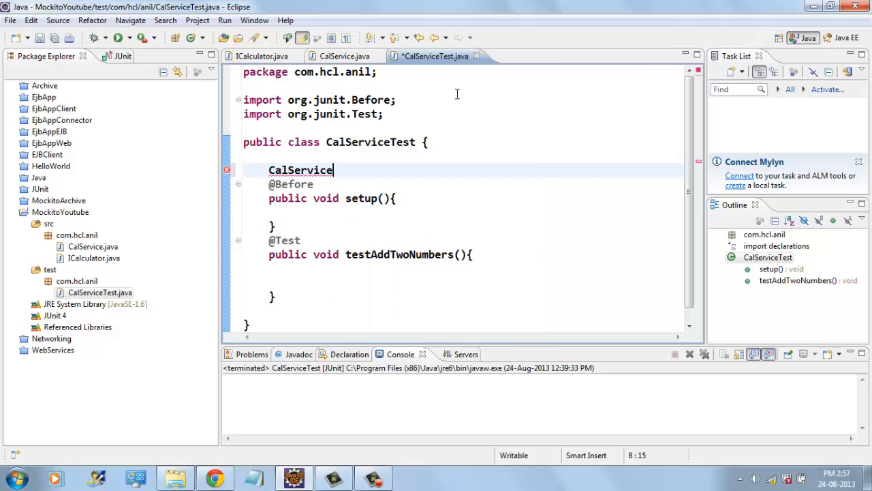
text(ca)
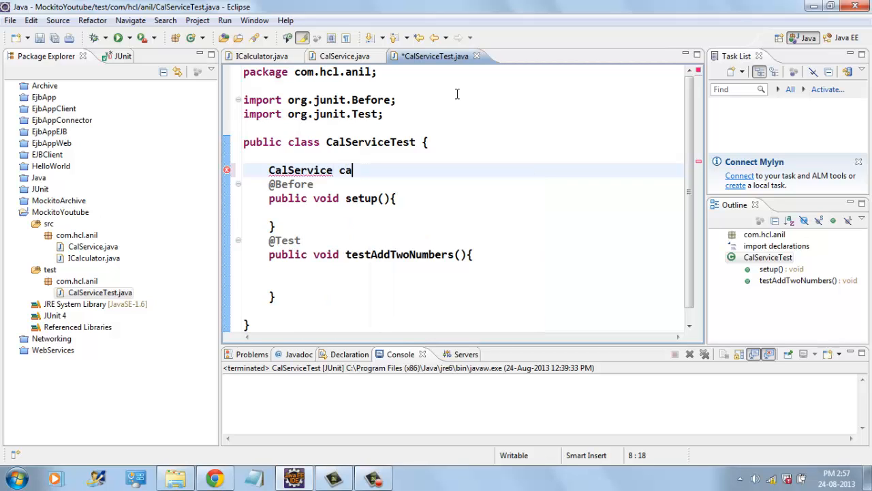
text(lService)
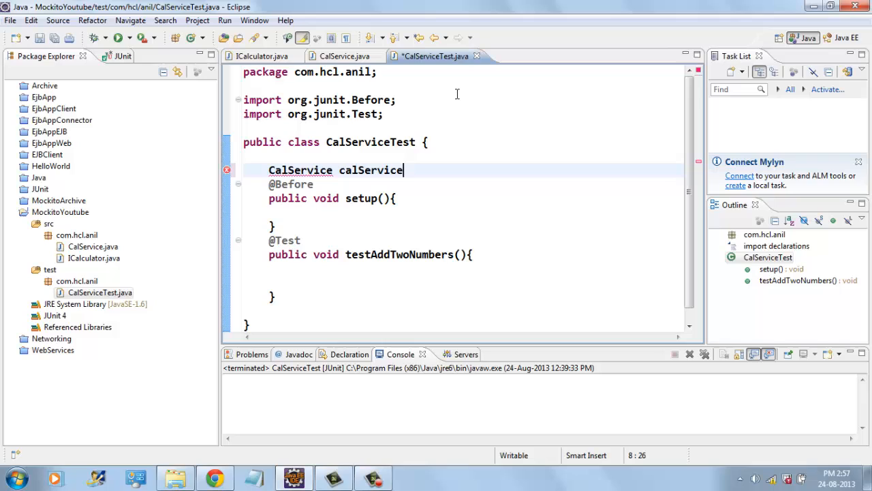
text(;)
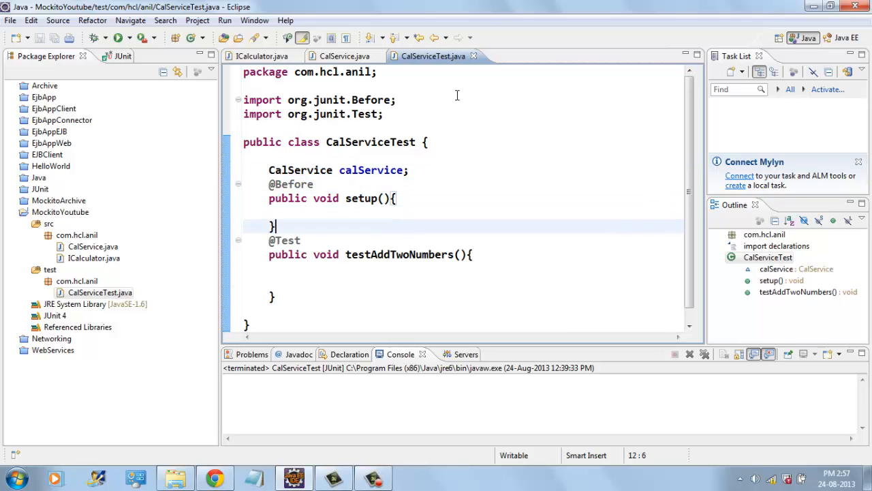
- Assign calService = new CalService() in setup and begin an Assert call in the test
text(ca)
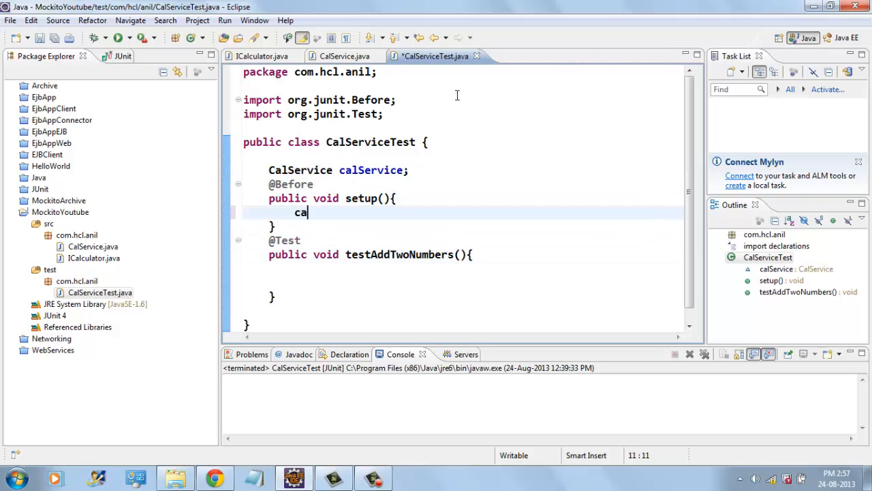
text(lService)
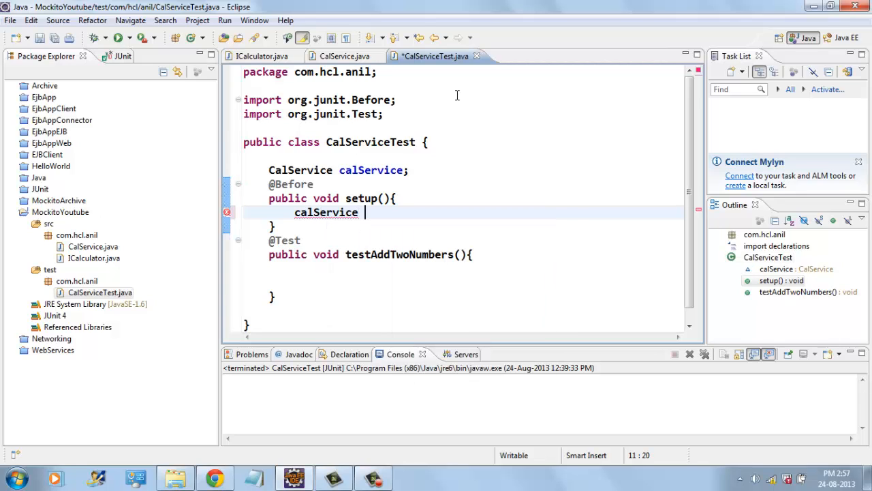
text(= new CalService()1;)
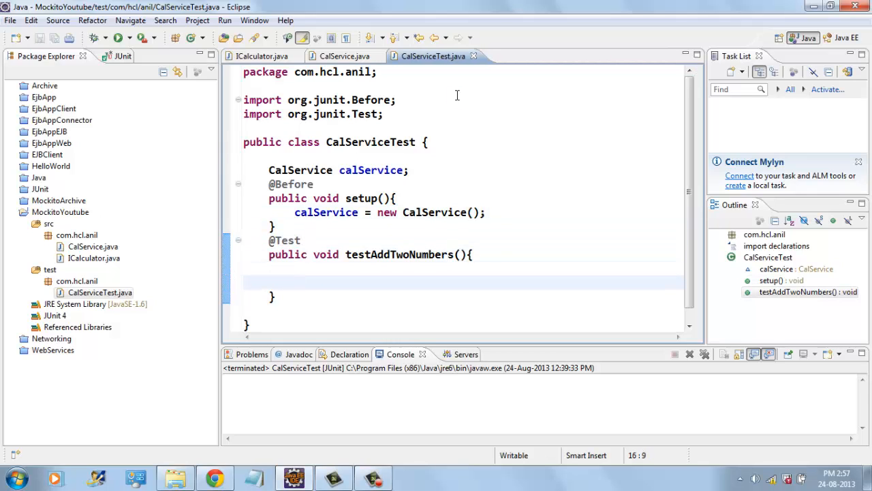
text(Assert)
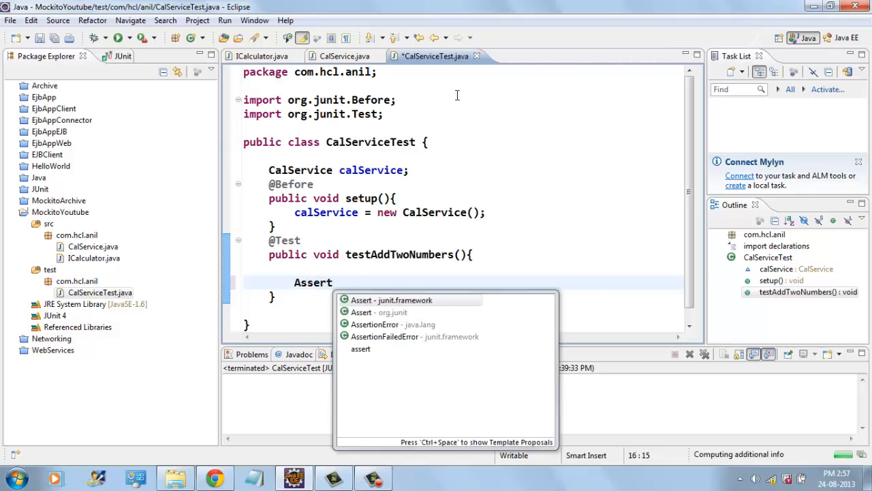
- Assert assertEquals(6, calService.addTwoNumbers(3, 3)) using junit.framework.Assert and run the JUnit test
click(391, 300)
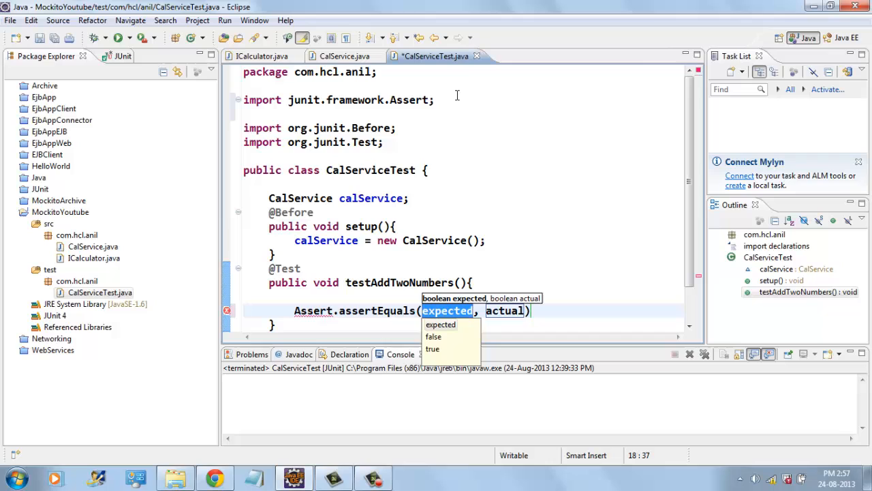
text(6)
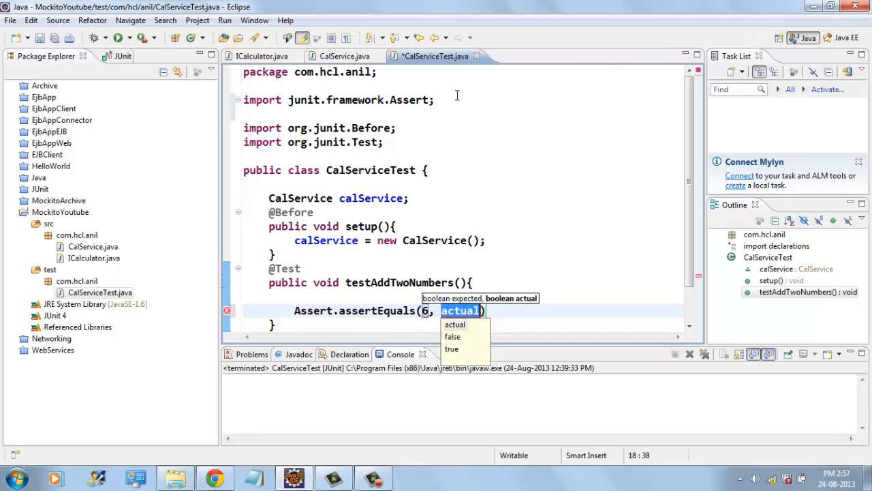
text(cal)
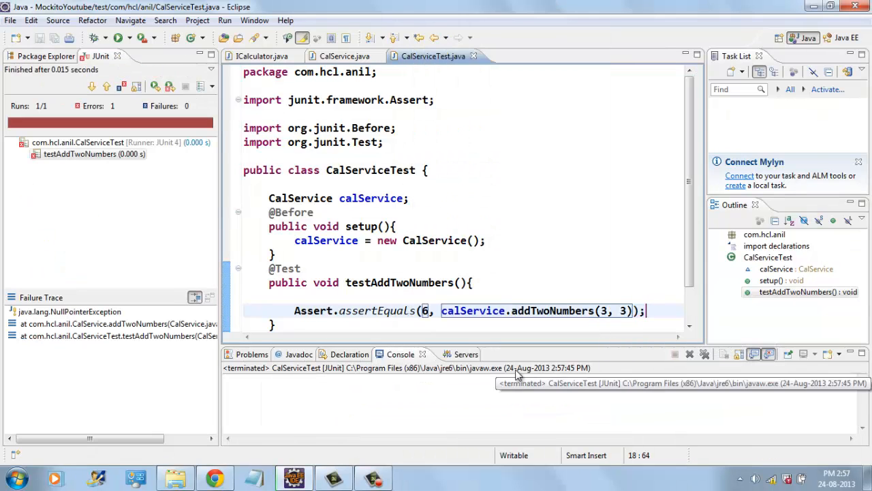
- Trace the NullPointerException to CalService's uninitialised cal field, then return to CalServiceTest
click(68, 311)
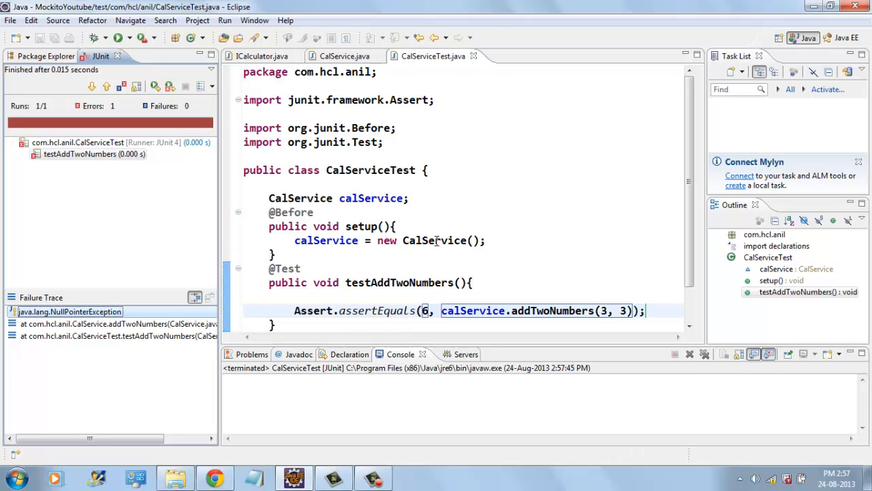
click(344, 56)
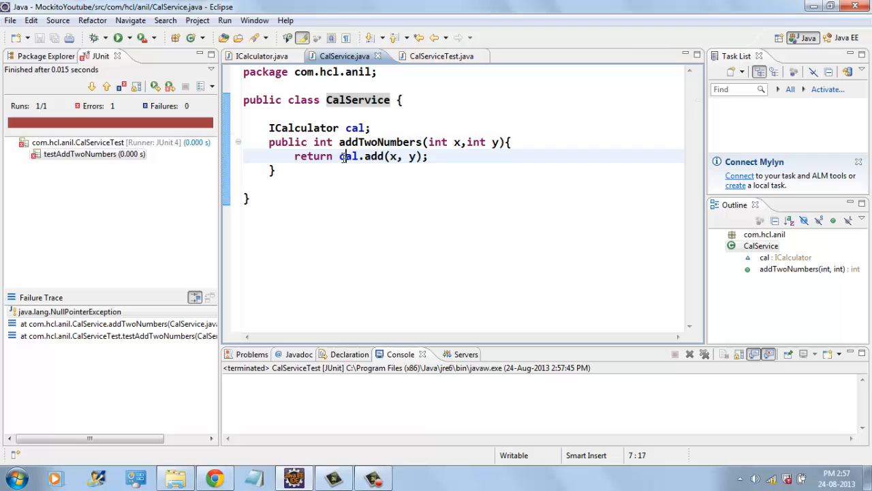
double_click(303, 127)
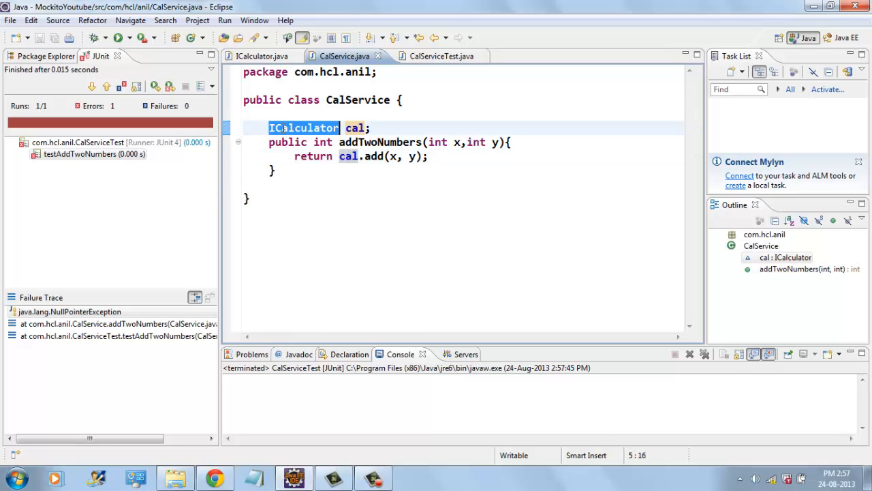
click(347, 156)
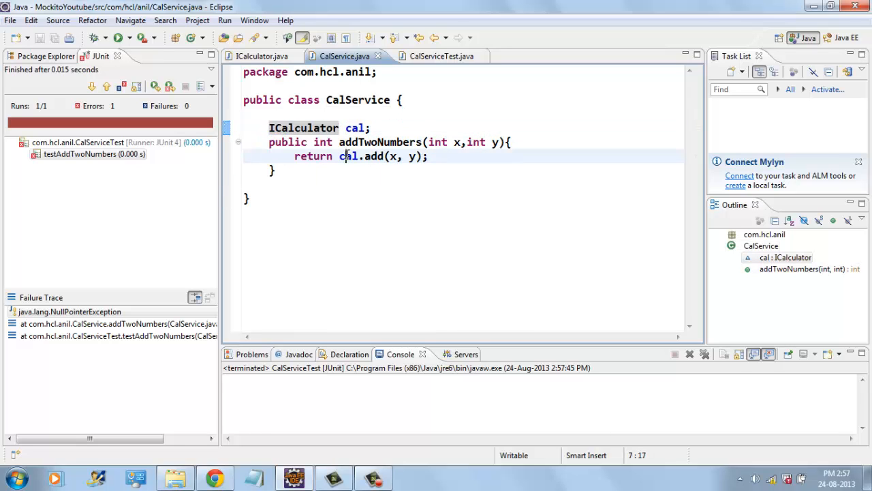
click(45, 56)
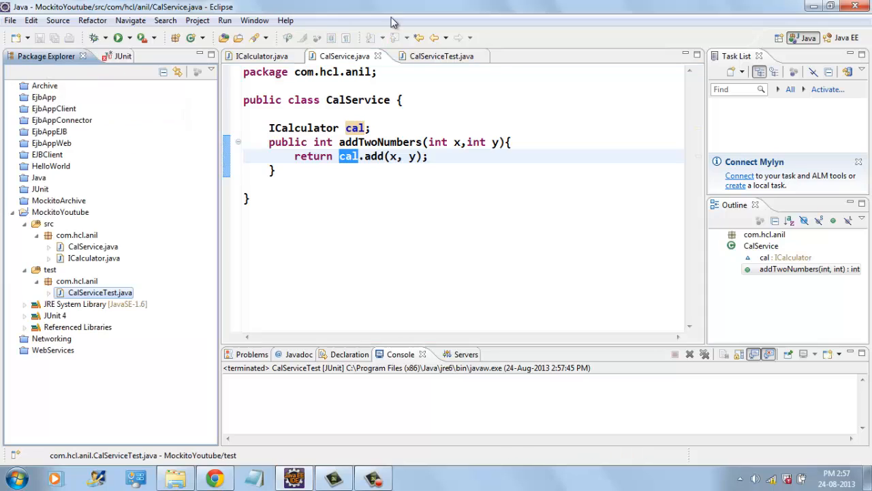
click(436, 56)
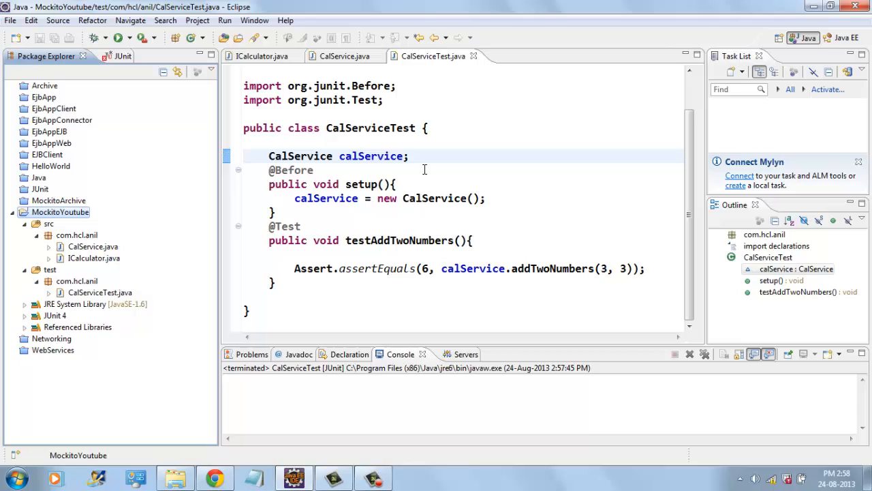
mouse_move(225, 220)
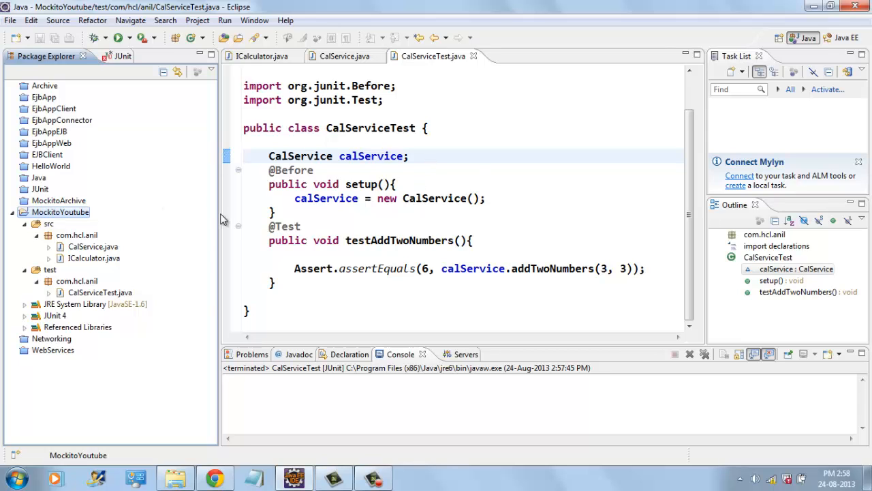
- Review the ICalculator interface's add method and switch back to CalServiceTest
click(261, 56)
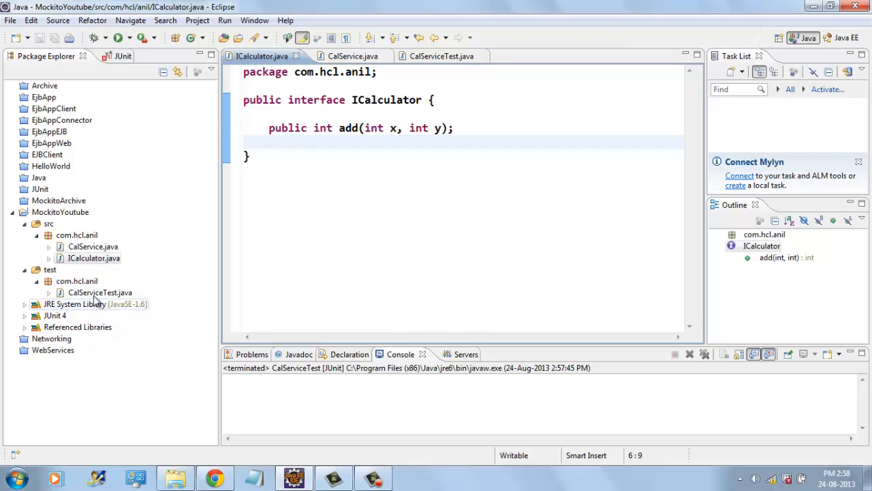
click(434, 55)
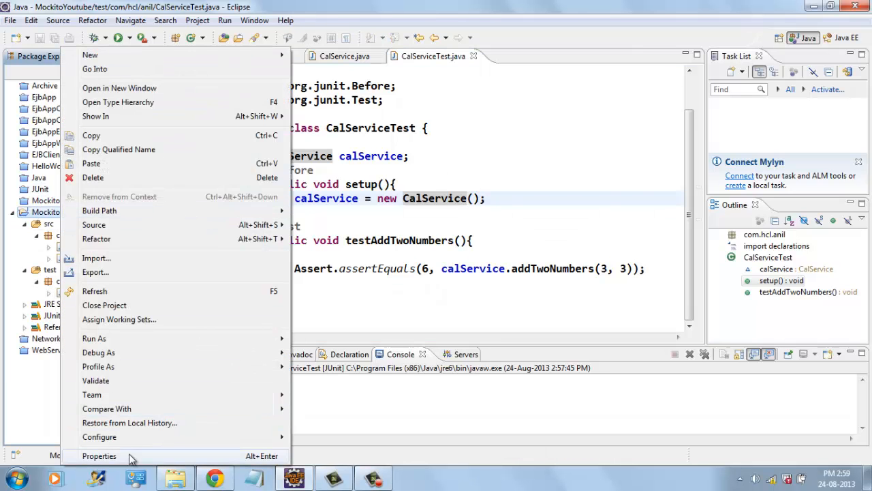
click(98, 455)
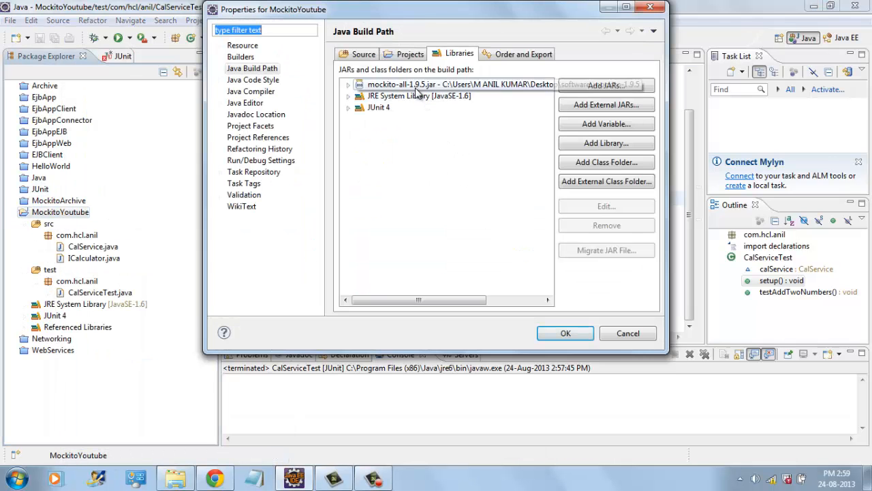
mouse_move(507, 103)
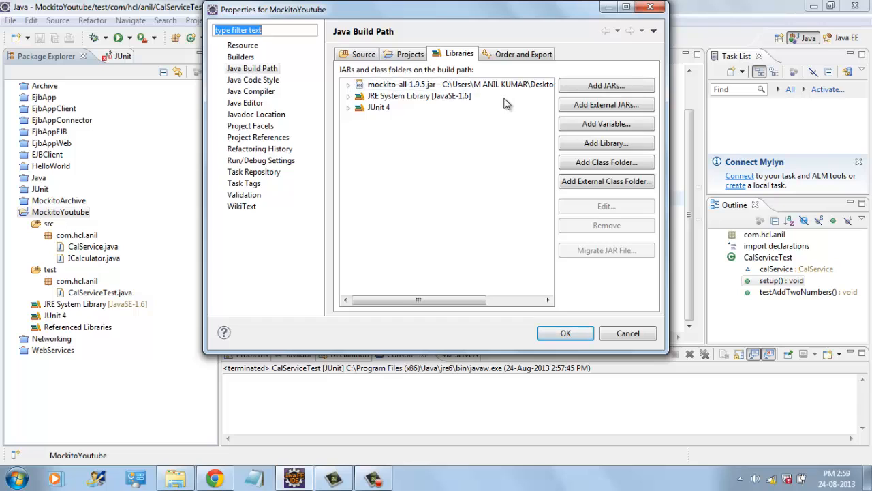
click(454, 84)
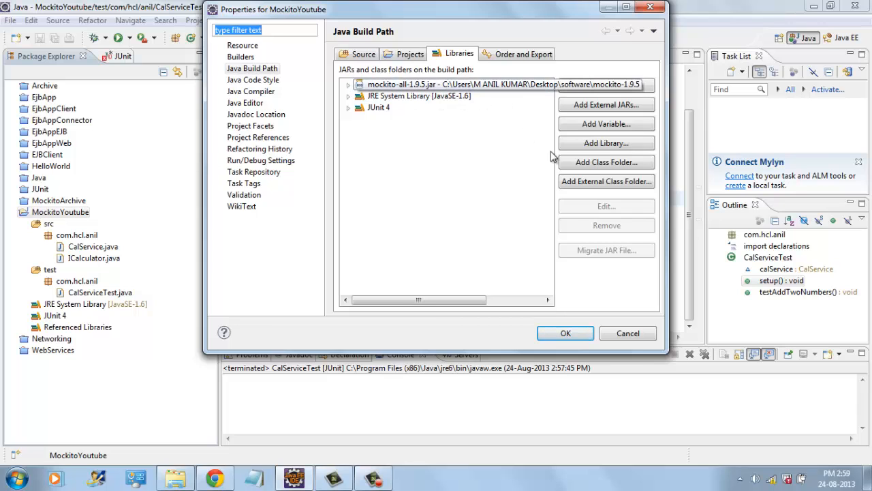
click(565, 334)
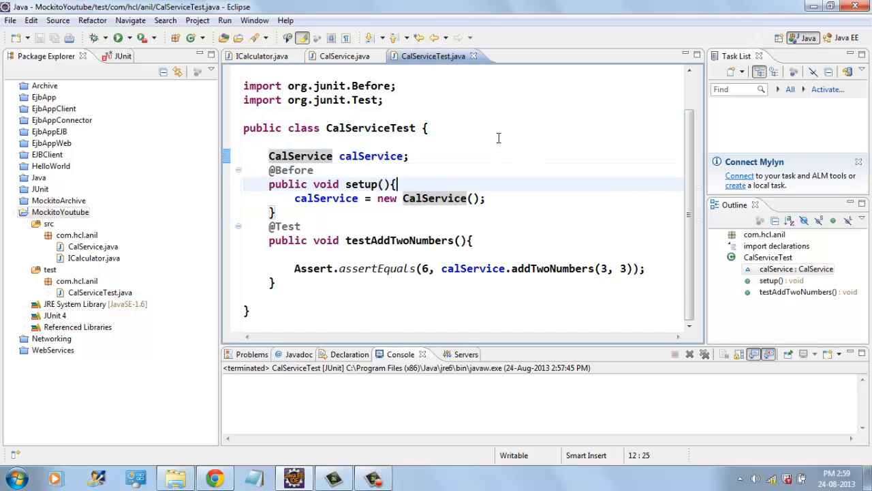
- Call mock in setup with a static import of org.mockito.Mockito.*
text(m)
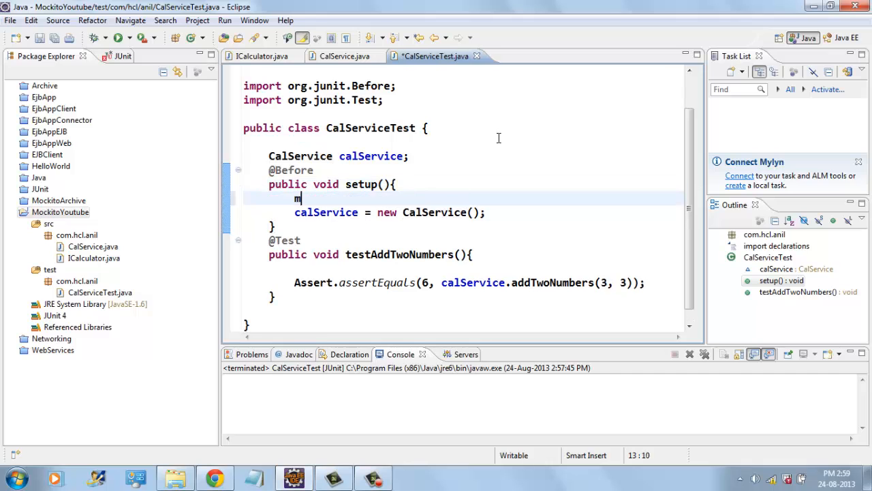
text(ockito.mock(classToMock)
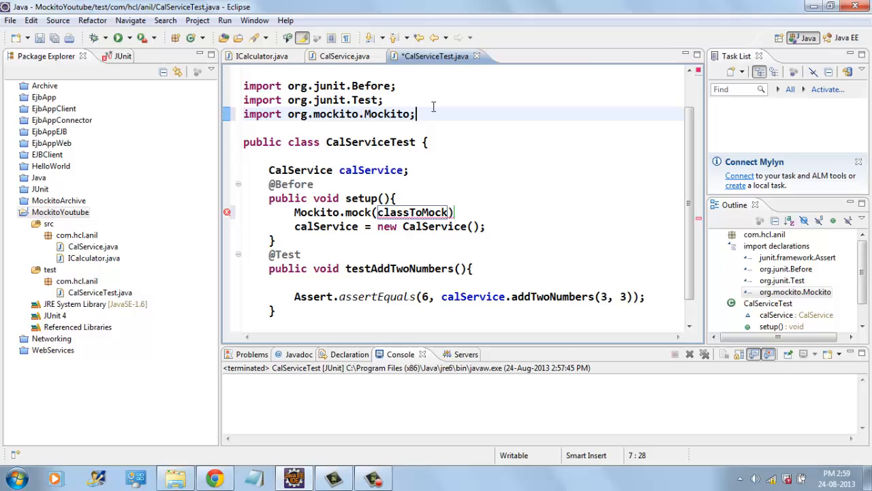
text(.*)
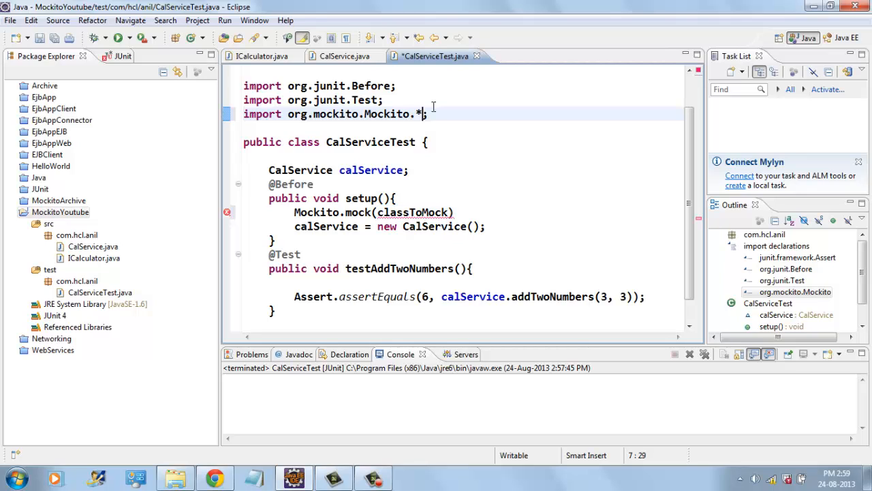
text(static)
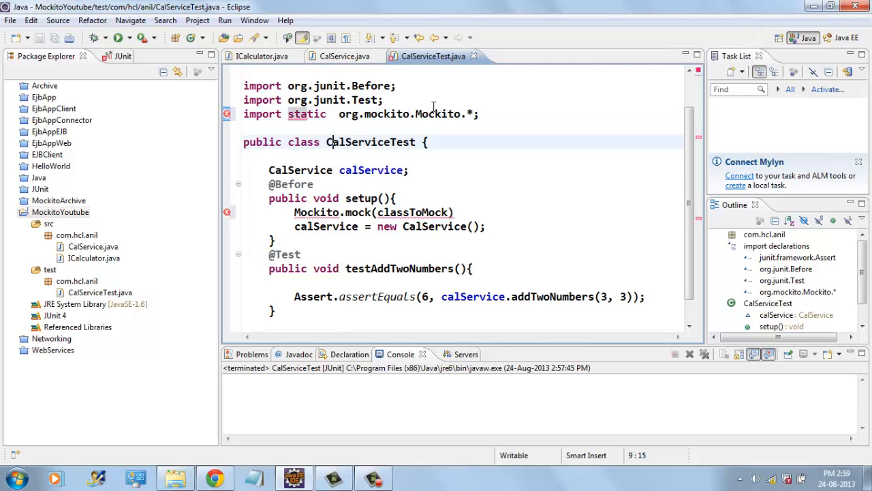
- Complete the line as ICalculator cal = mock(ICalculator.class) and save
double_click(317, 212)
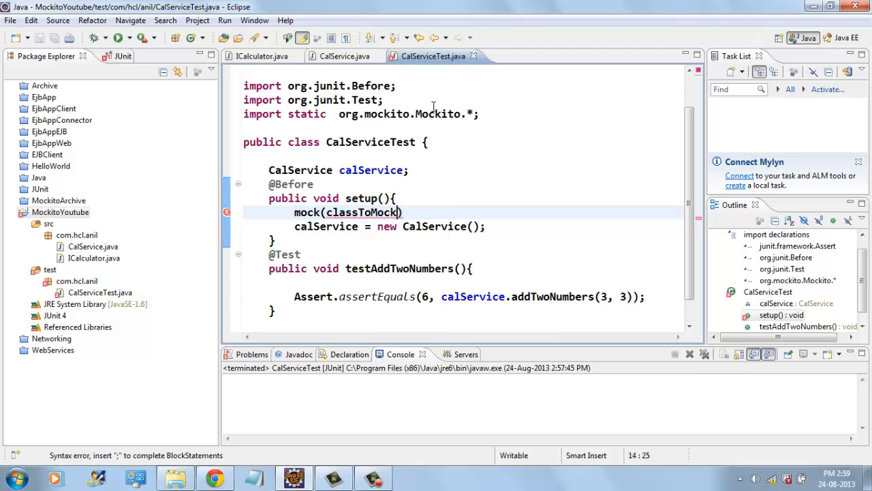
key(Backspace)
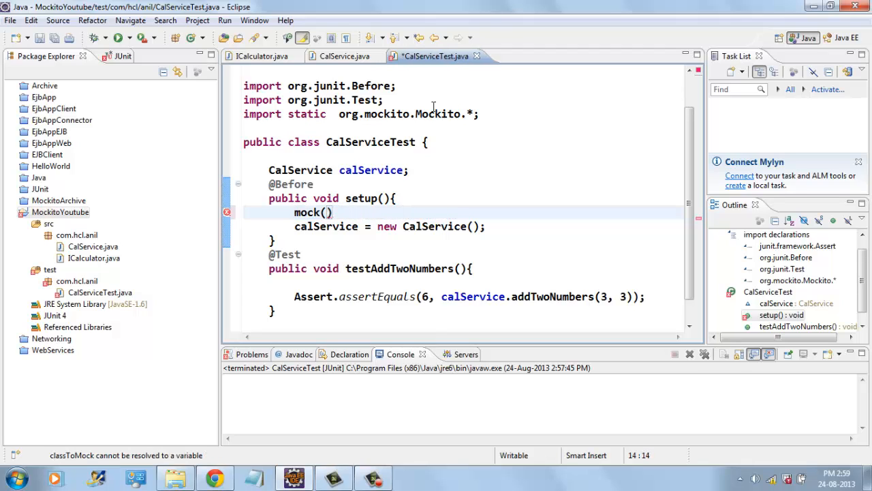
text(ICalculator.)
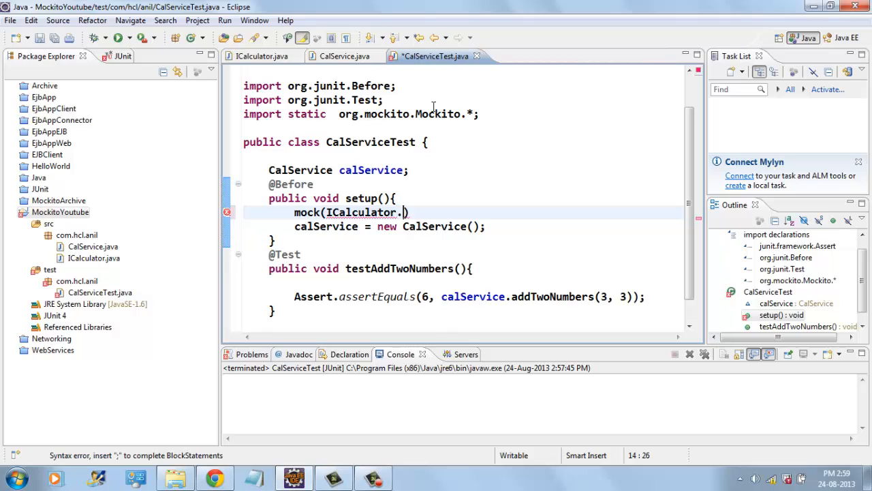
text(class))
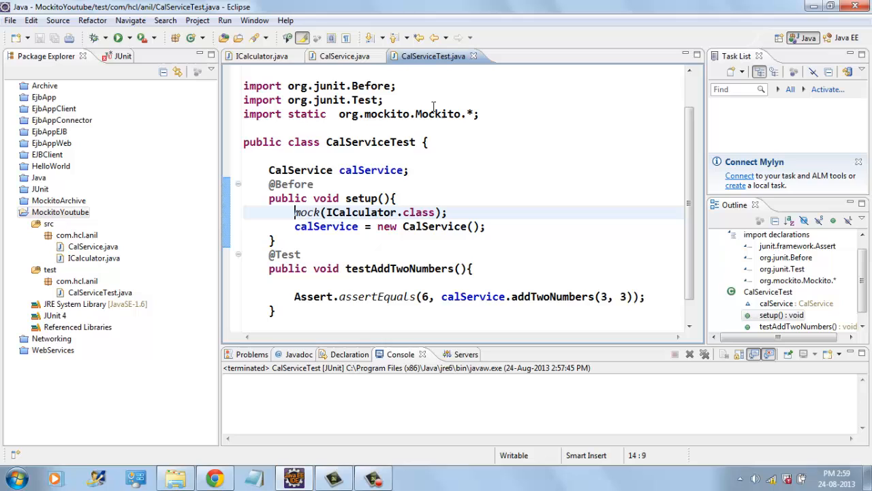
text(ICalculator)
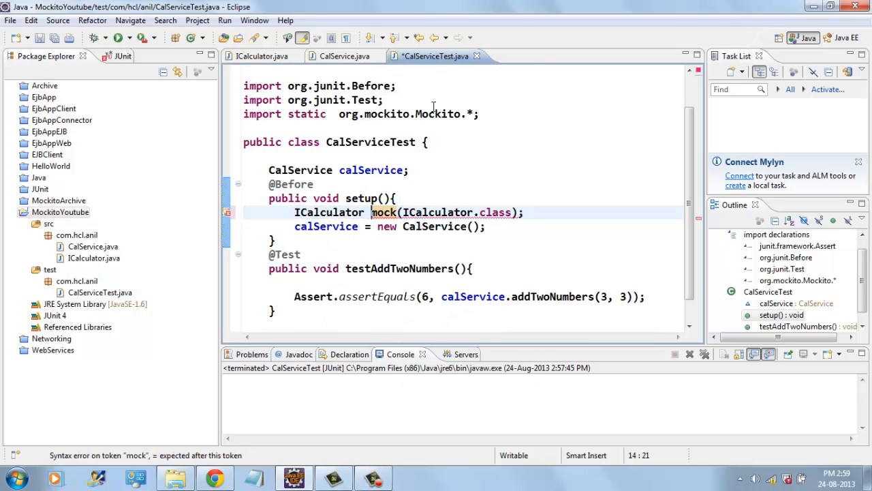
text(cal =)
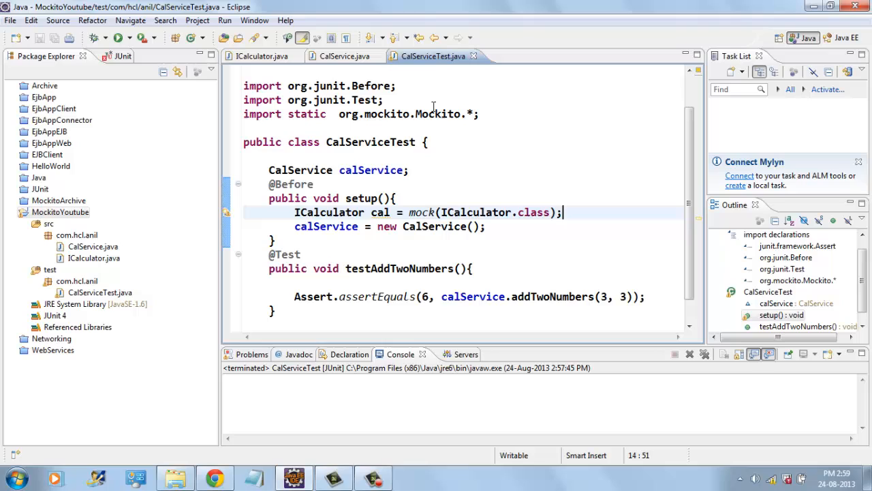
- Add the stub when(cal.add(3, 3)).thenReturn(6) in setup() using completion and save
key(Return)
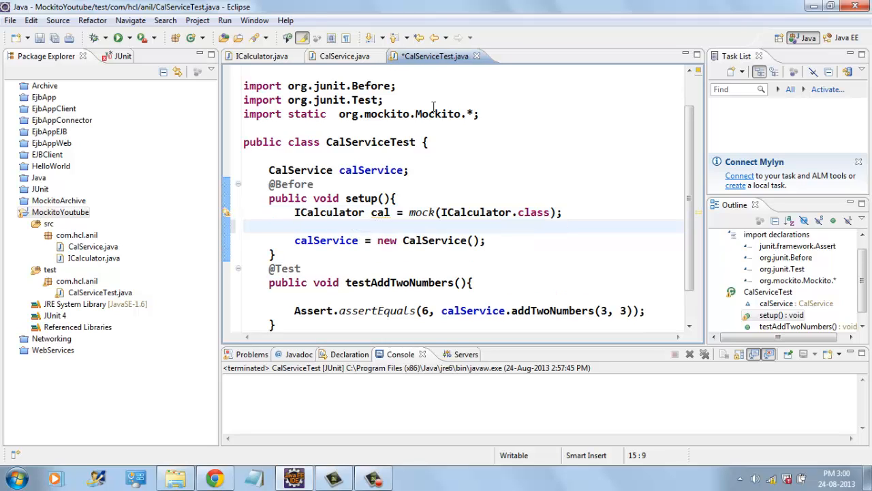
text(when(ca)
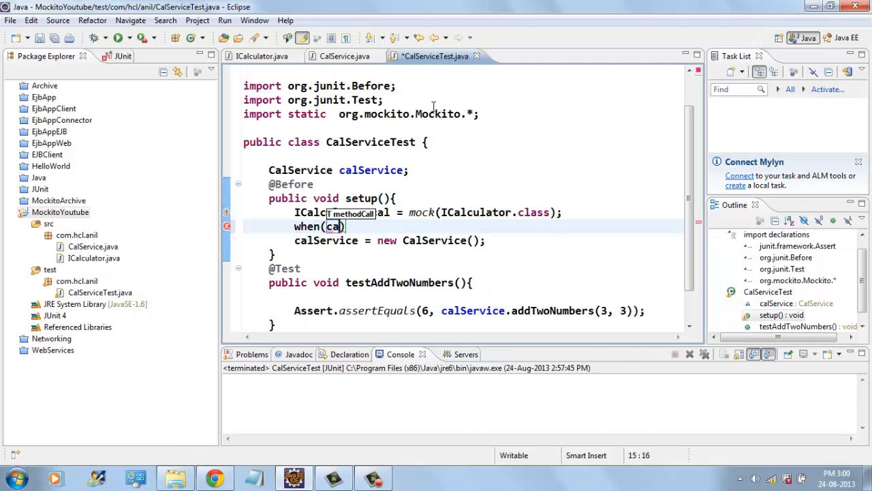
text(.add(x, y)
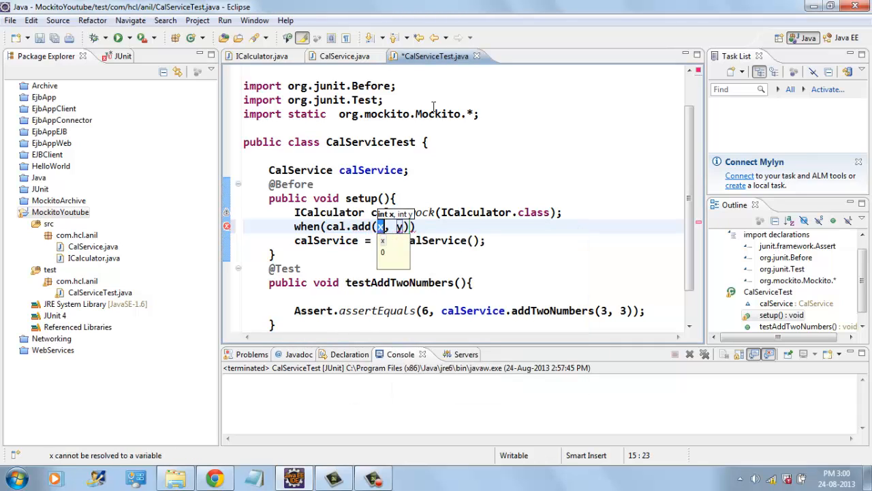
text(3, 3)
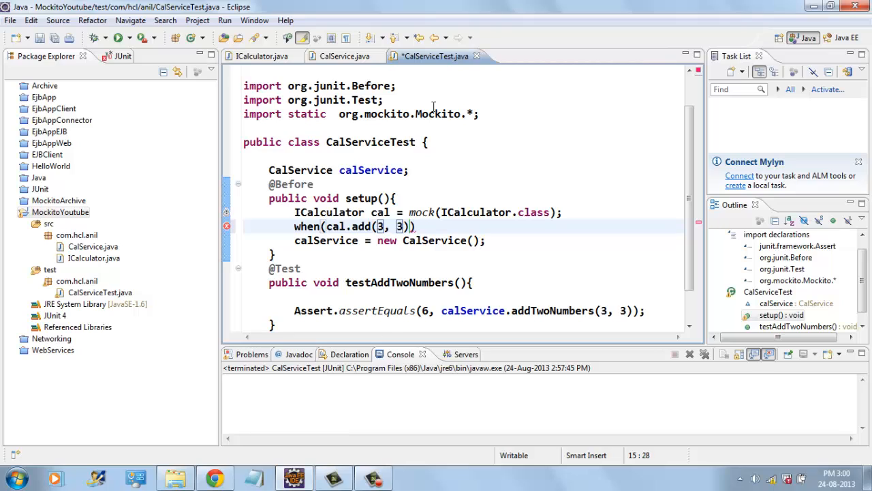
text(/)
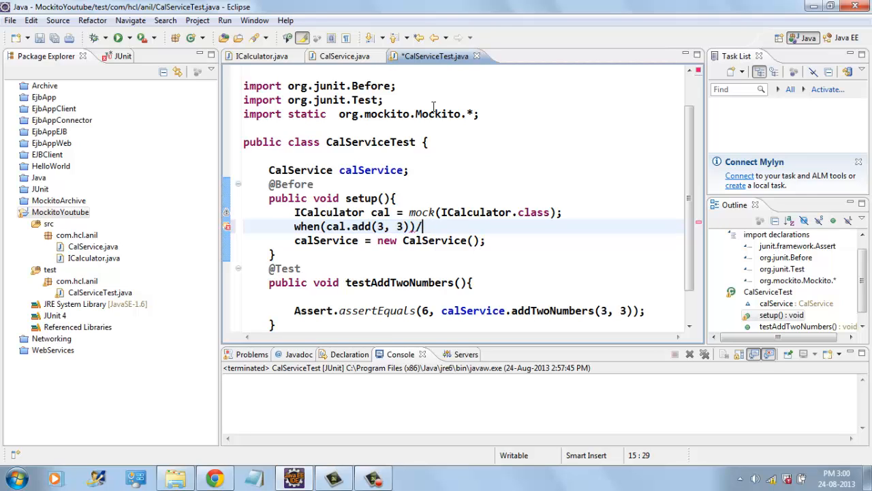
text(.tj)
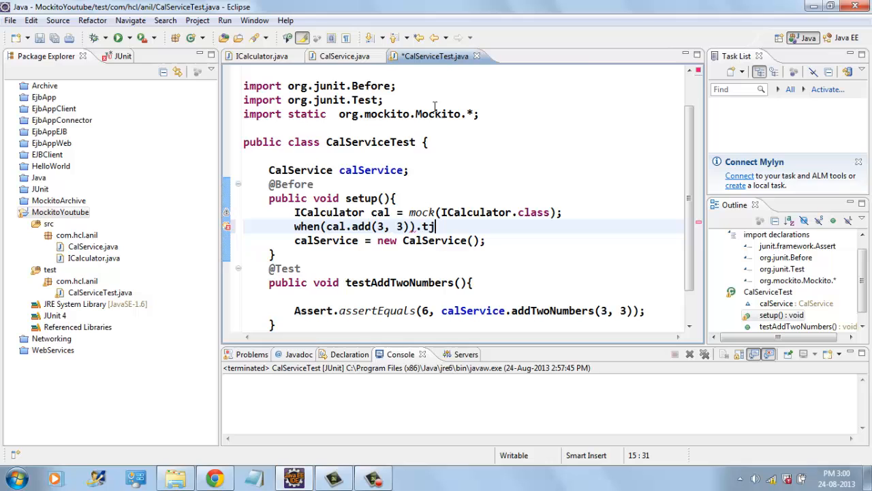
text(henReturn(6);)
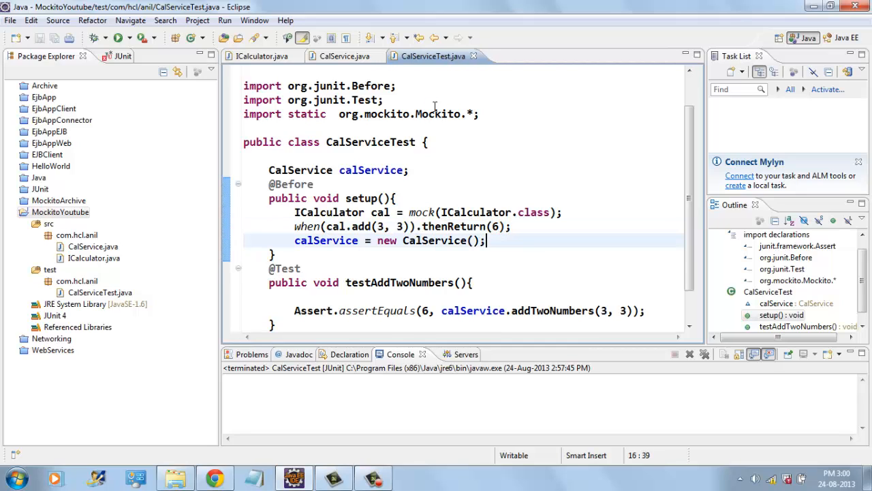
text(cal)
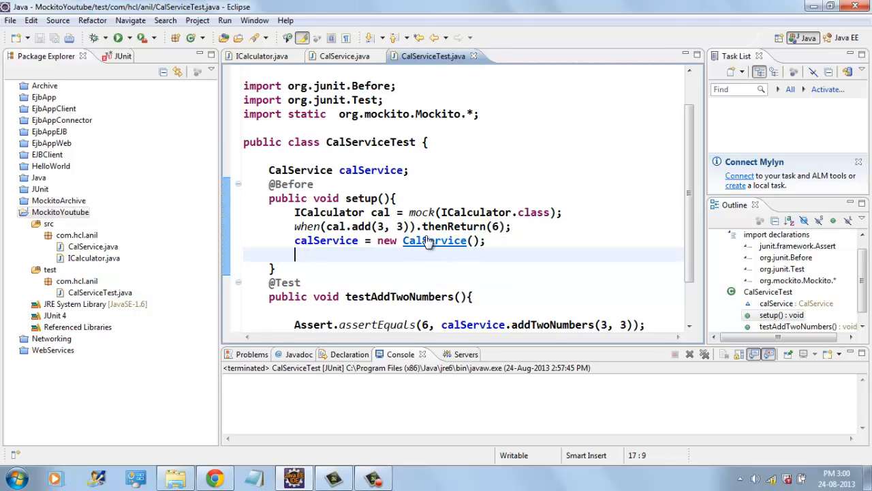
- Generate getCal() and setCal(ICalculator cal) in CalService, then return to CalServiceTest
right_click(358, 99)
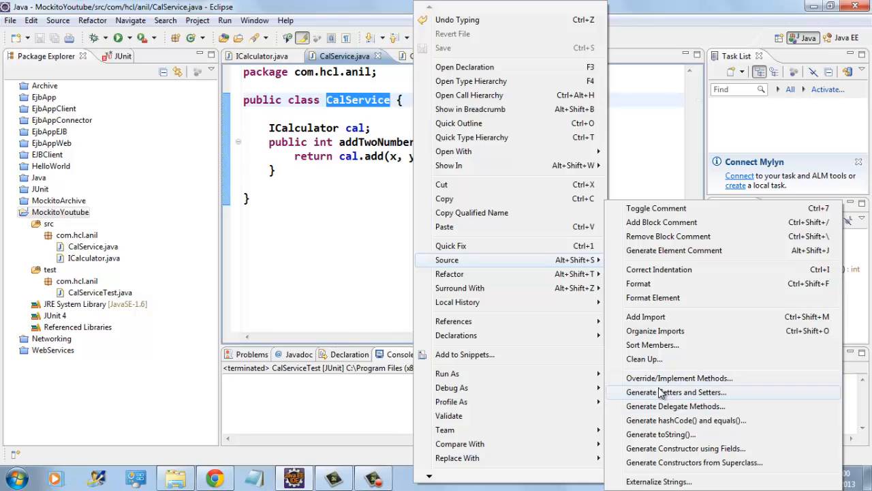
click(674, 392)
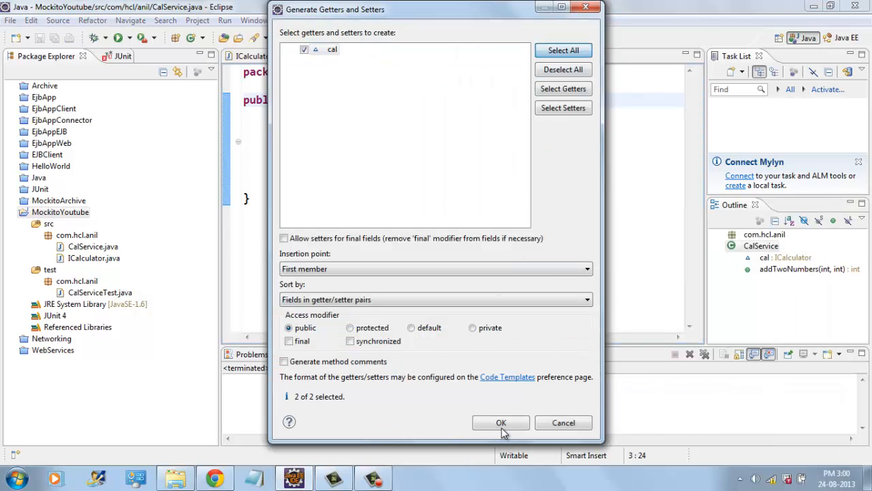
click(501, 423)
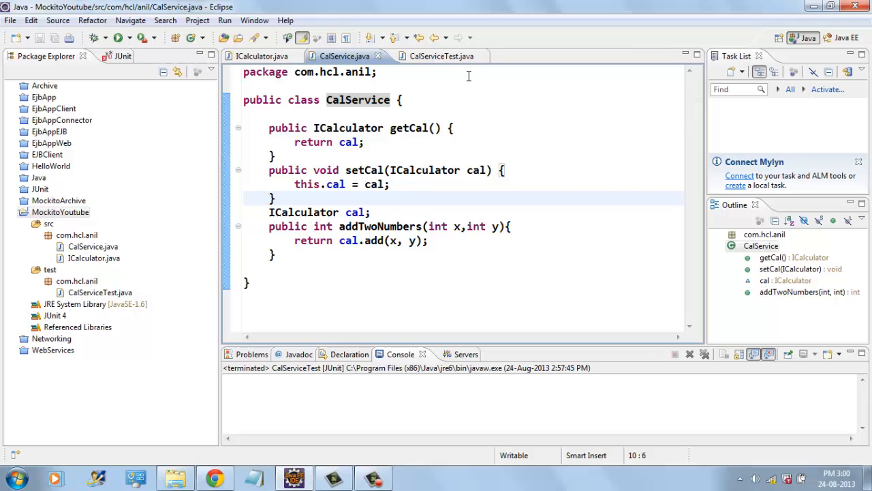
click(439, 56)
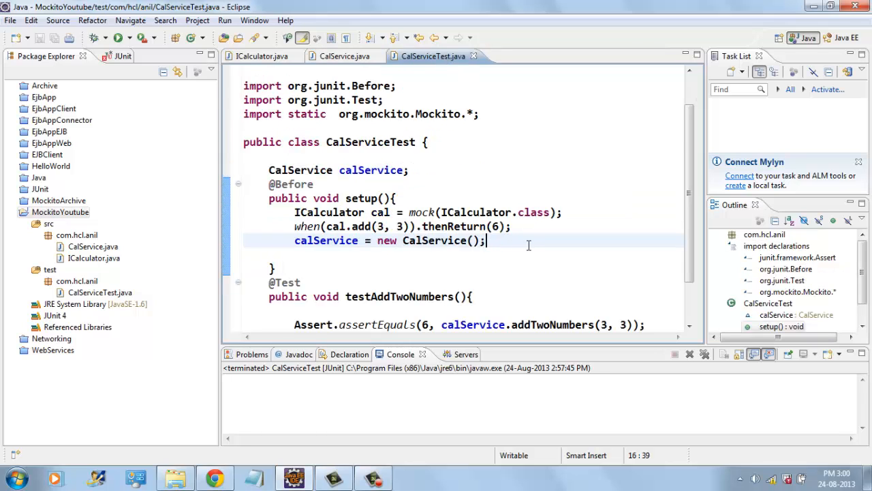
- Add calService.setCal(cal); after creating CalService in setup() and save
key(Return)
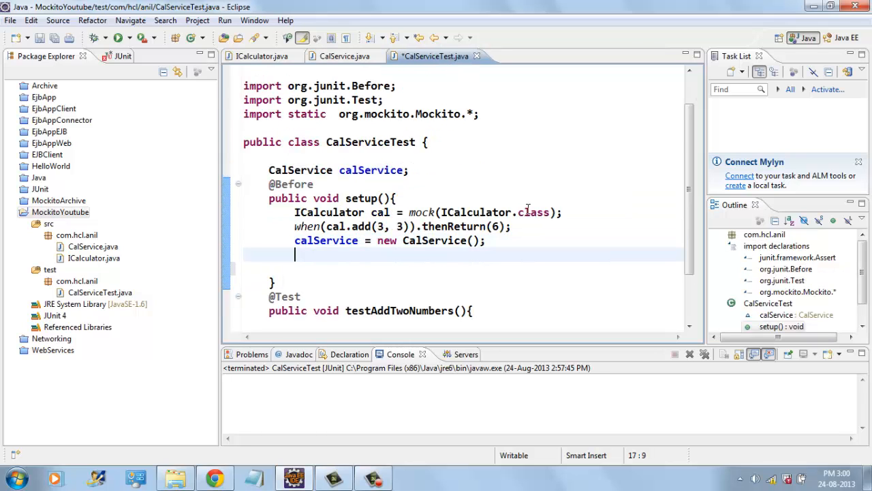
text(calService.setCal(cal)
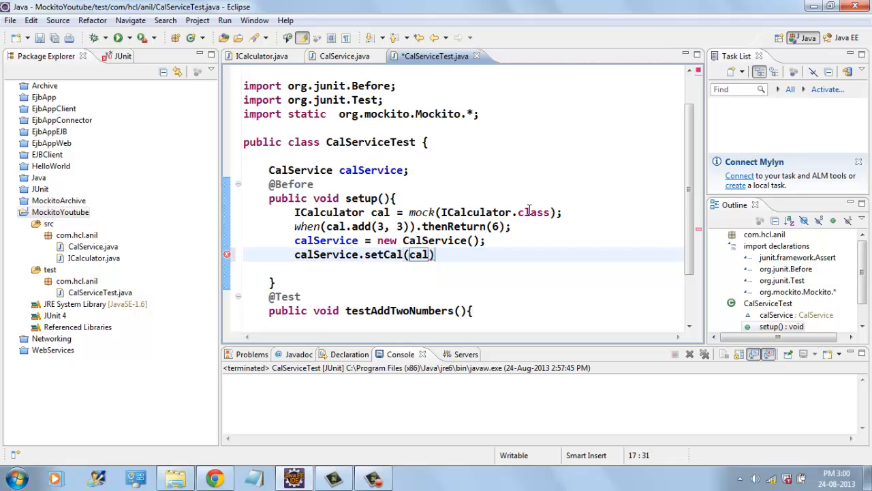
text(;)
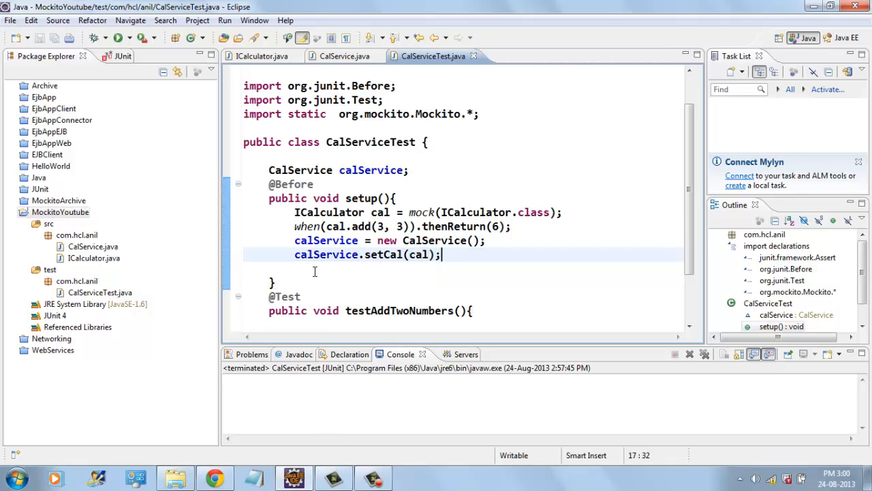
double_click(325, 254)
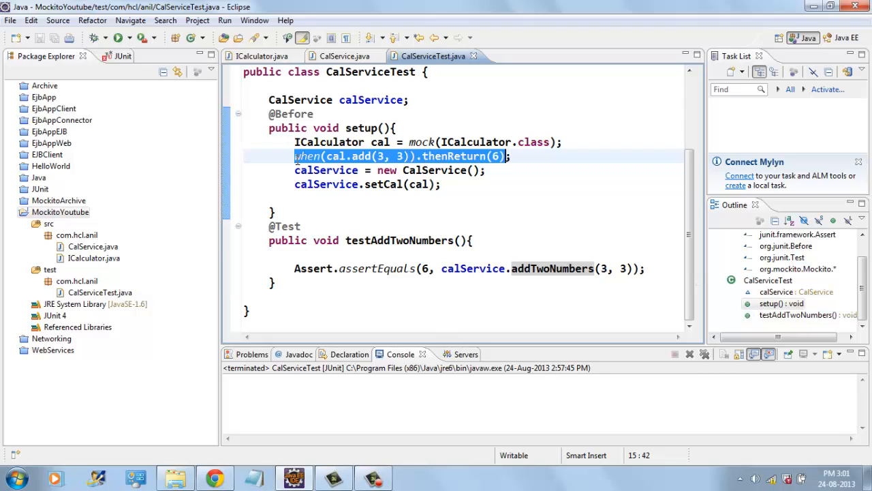
click(346, 156)
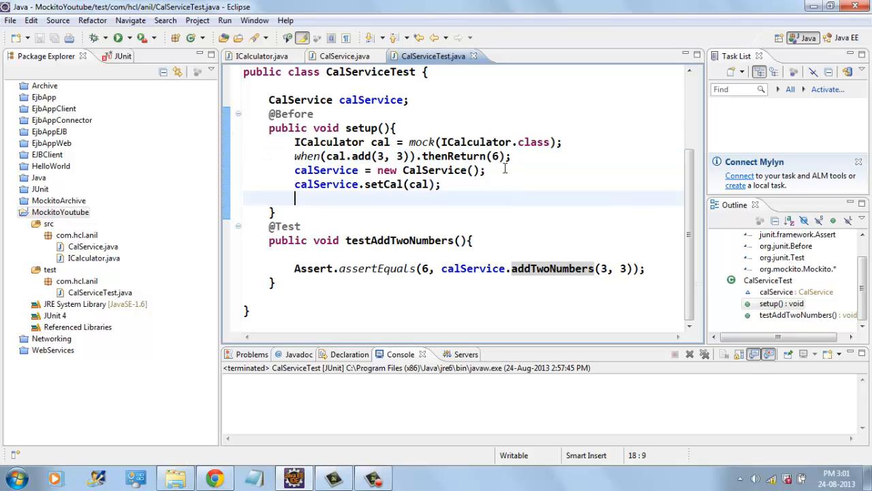
mouse_move(501, 195)
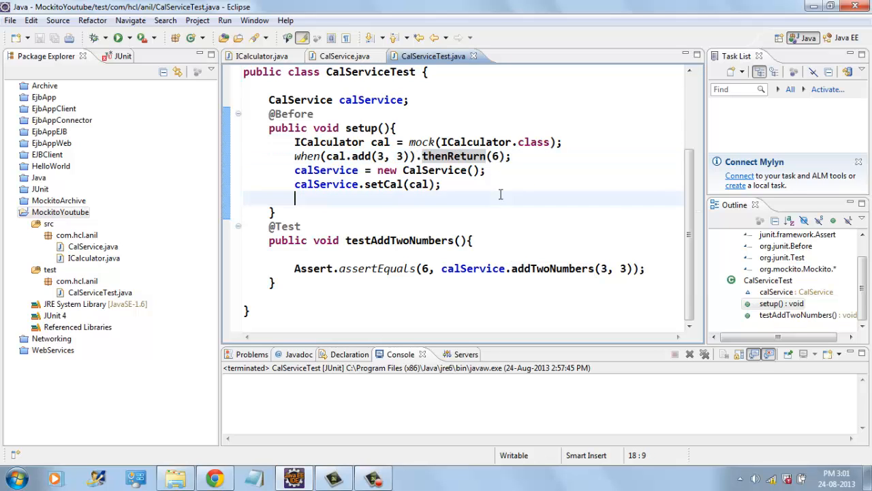
- Run CalServiceTest as JUnit: 1/1 passes, testAddTwoNumbers green, then show Package Explorer
right_click(501, 195)
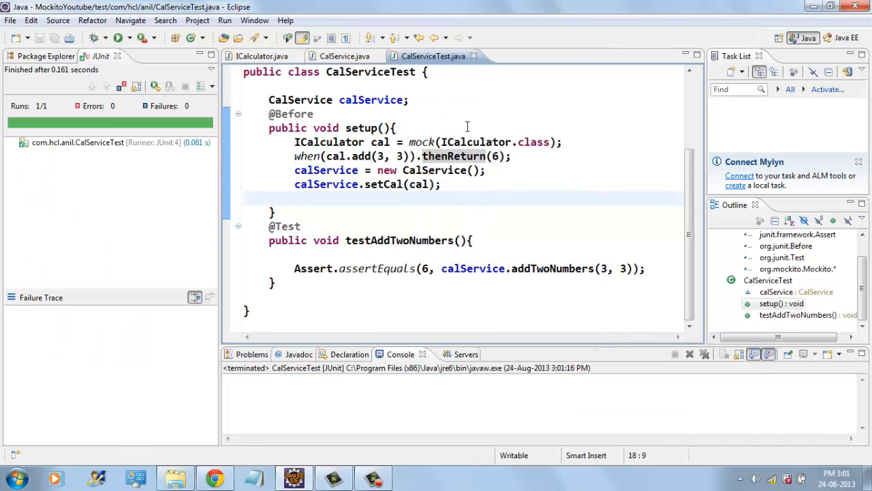
click(12, 142)
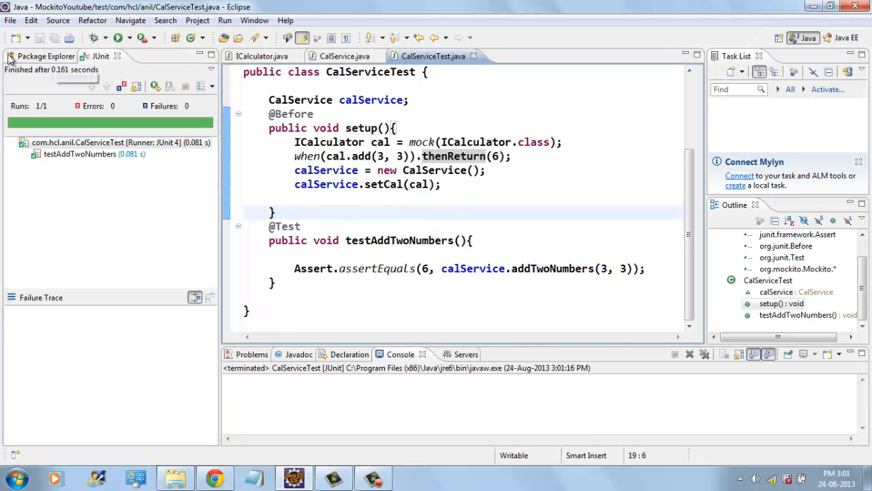
click(46, 56)
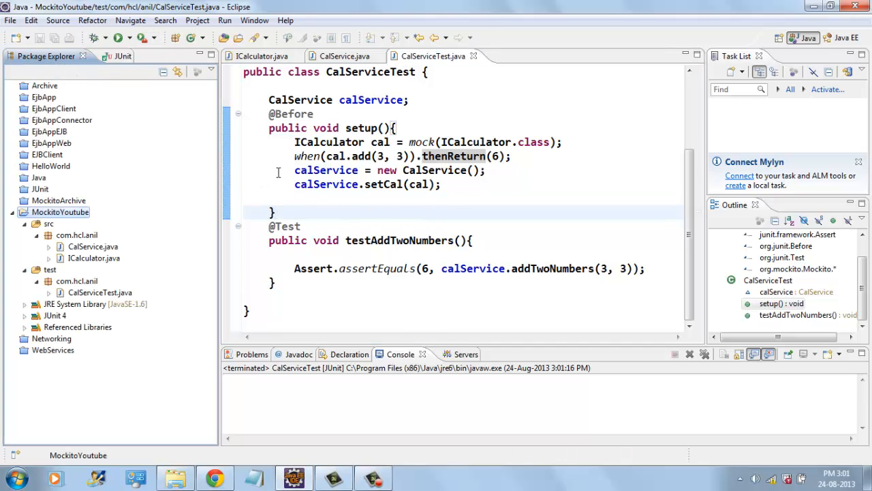